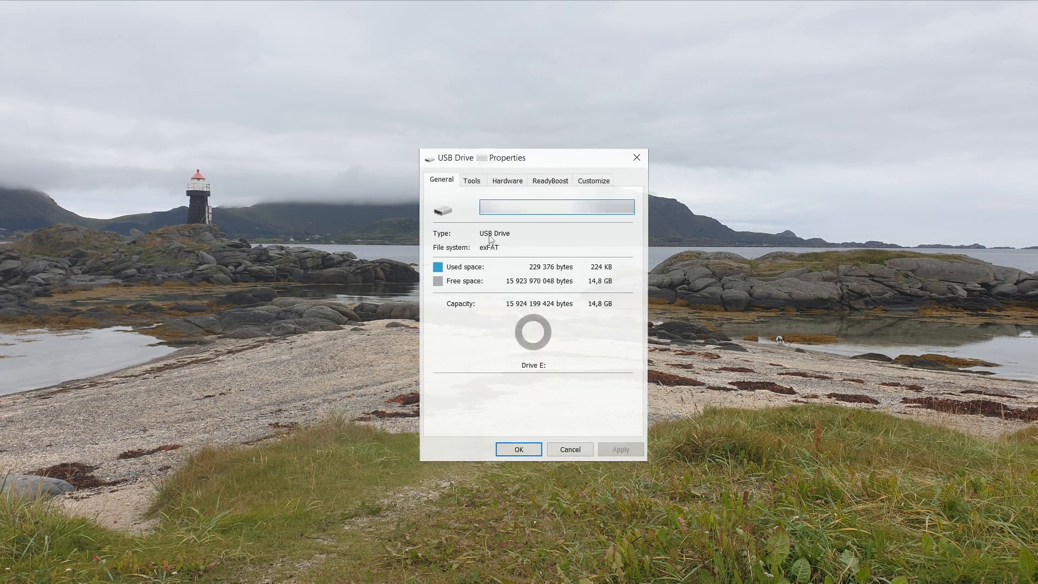
pyautogui.moveTo(497, 262)
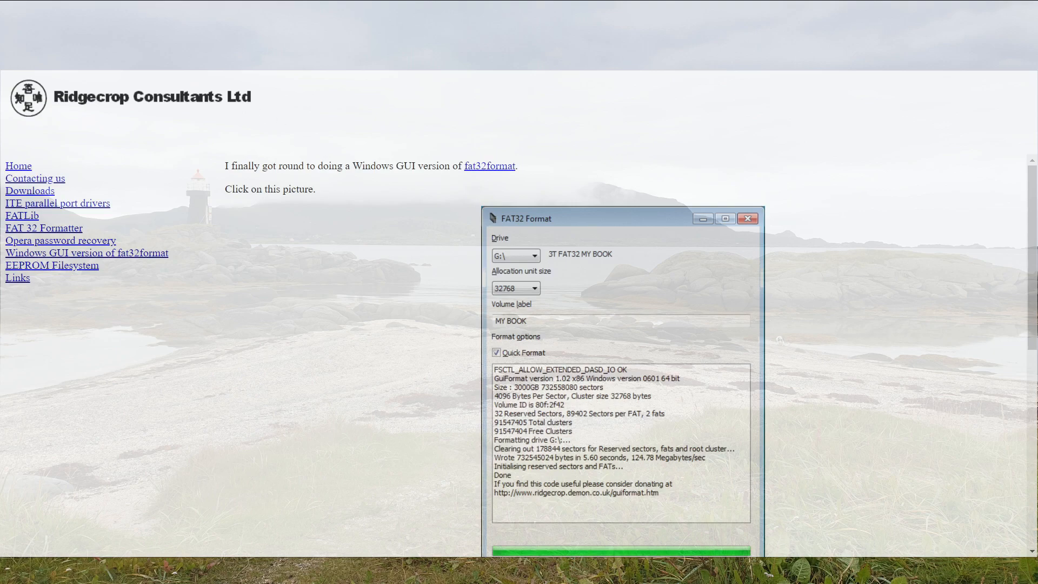
pyautogui.moveTo(602, 337)
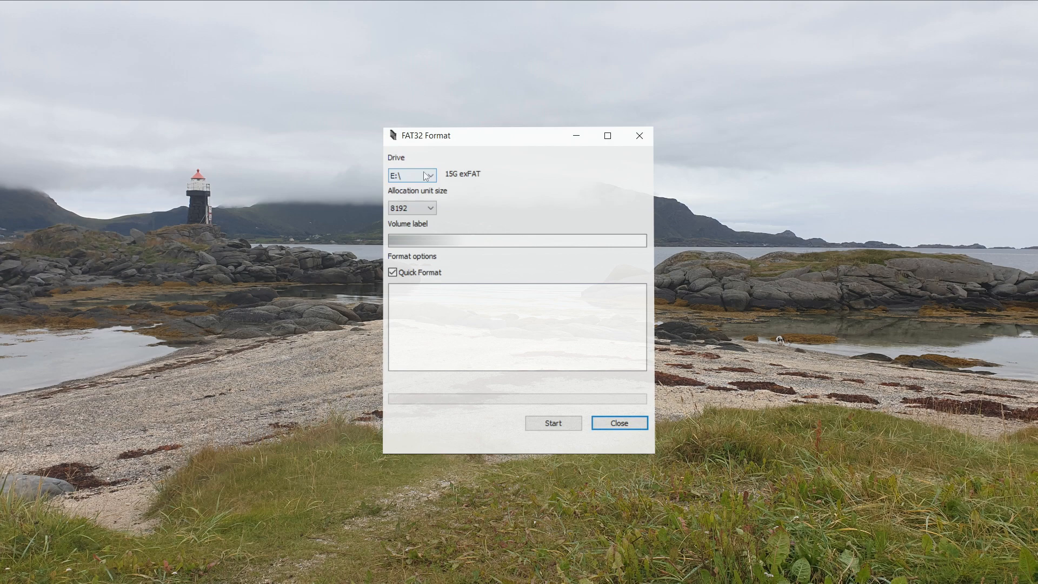
# Step: Quick-format drive E: as FAT32 and confirm the data-erase warning
pyautogui.click(517, 240)
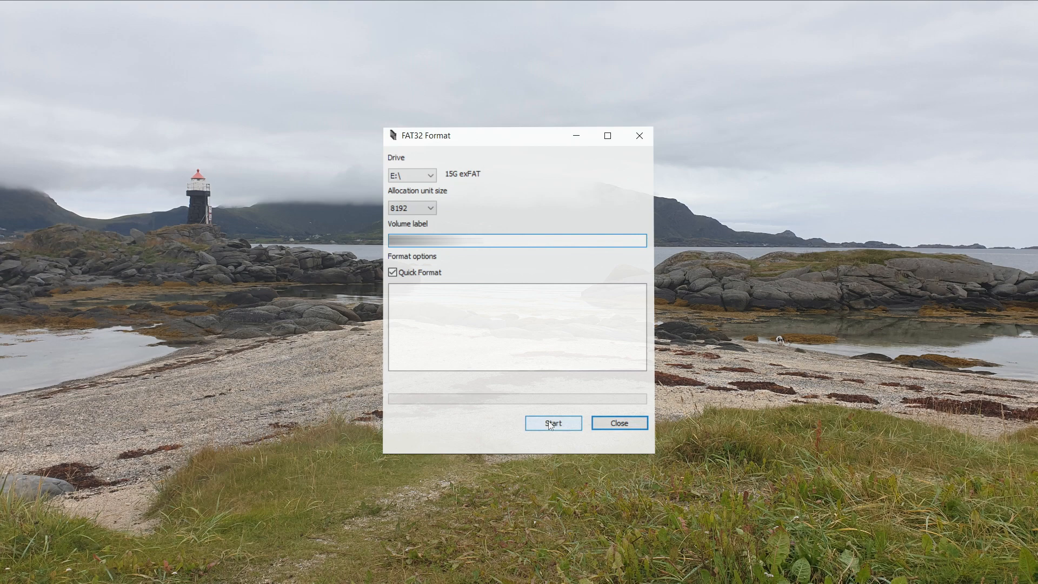
pyautogui.click(552, 423)
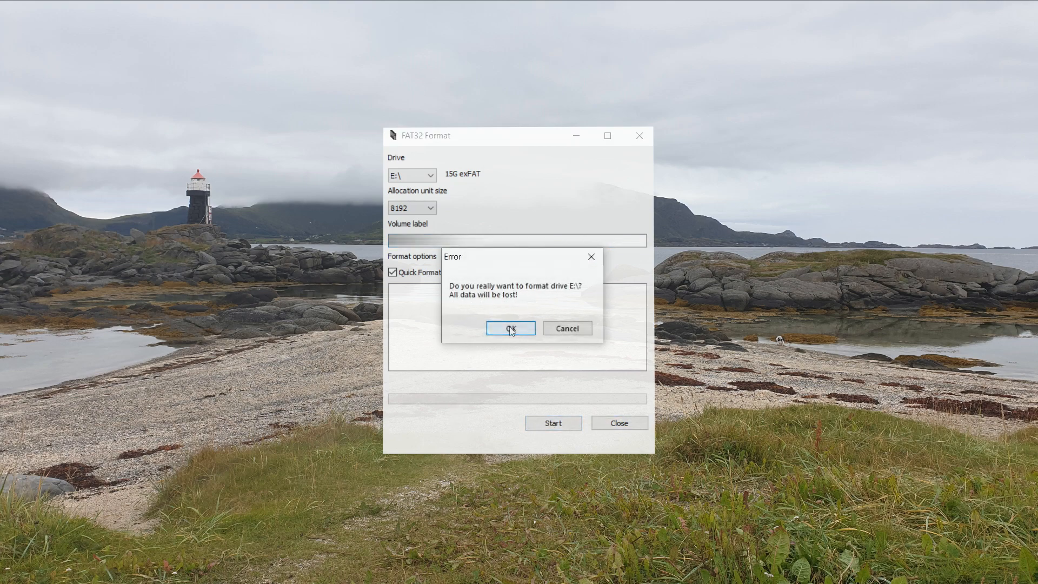
pyautogui.click(509, 329)
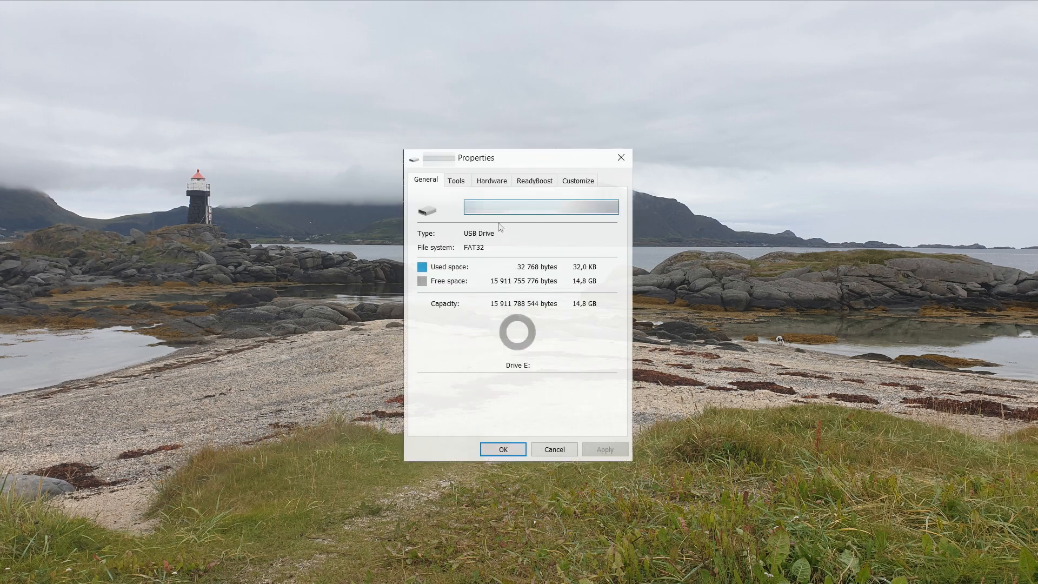
pyautogui.moveTo(554, 415)
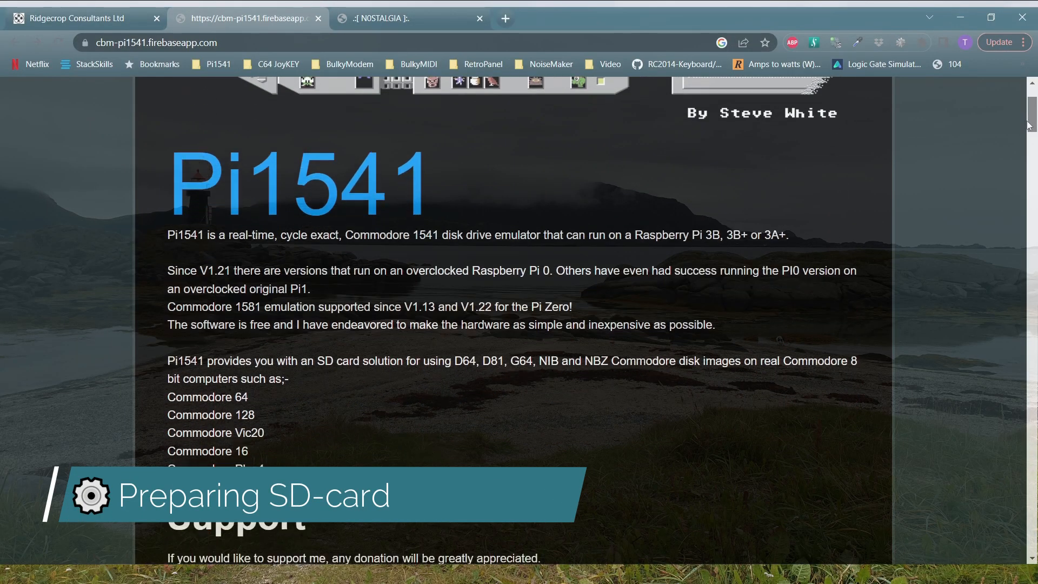
# Step: Download the latest Pi1541.zip binaries from the Pi1541 page and scroll to the Setup section
pyautogui.scroll(-3)
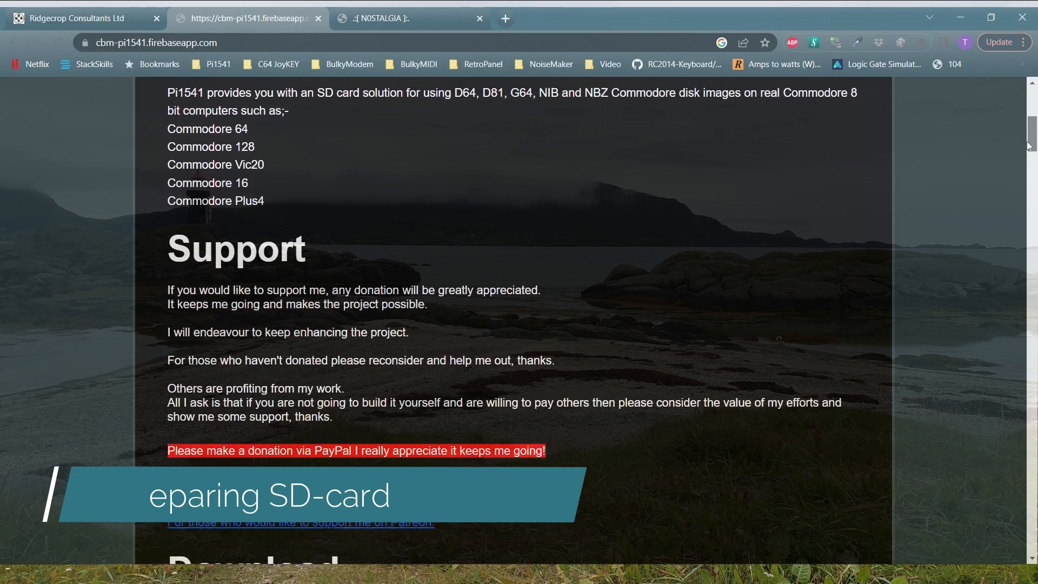
pyautogui.scroll(-3)
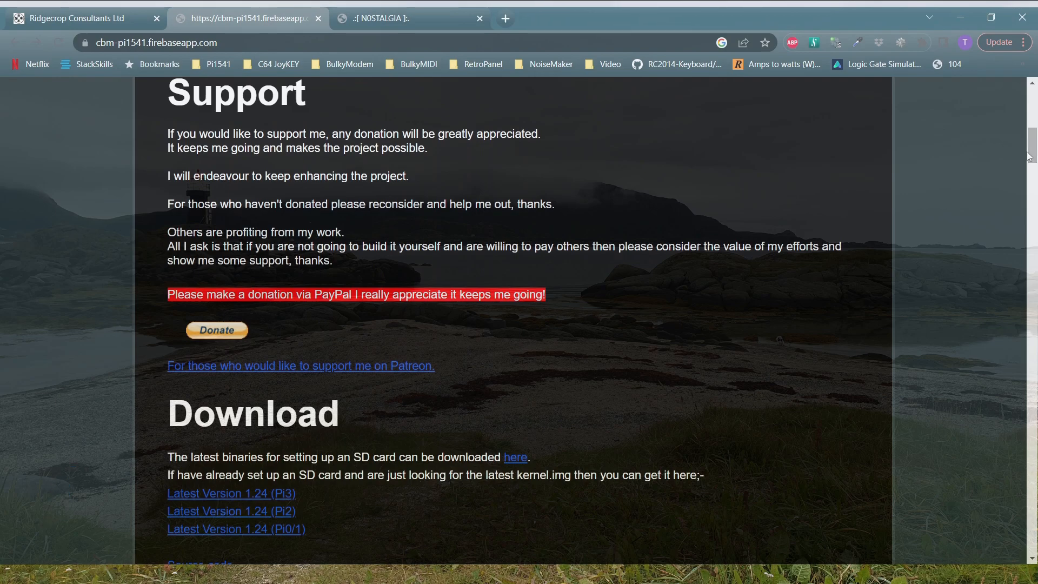
pyautogui.moveTo(343, 337)
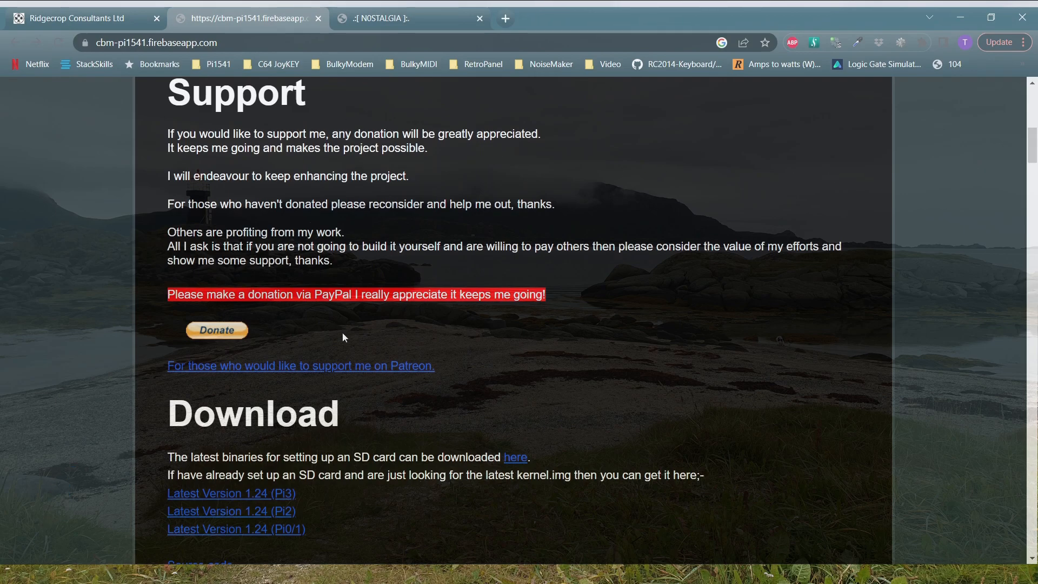
pyautogui.moveTo(209, 343)
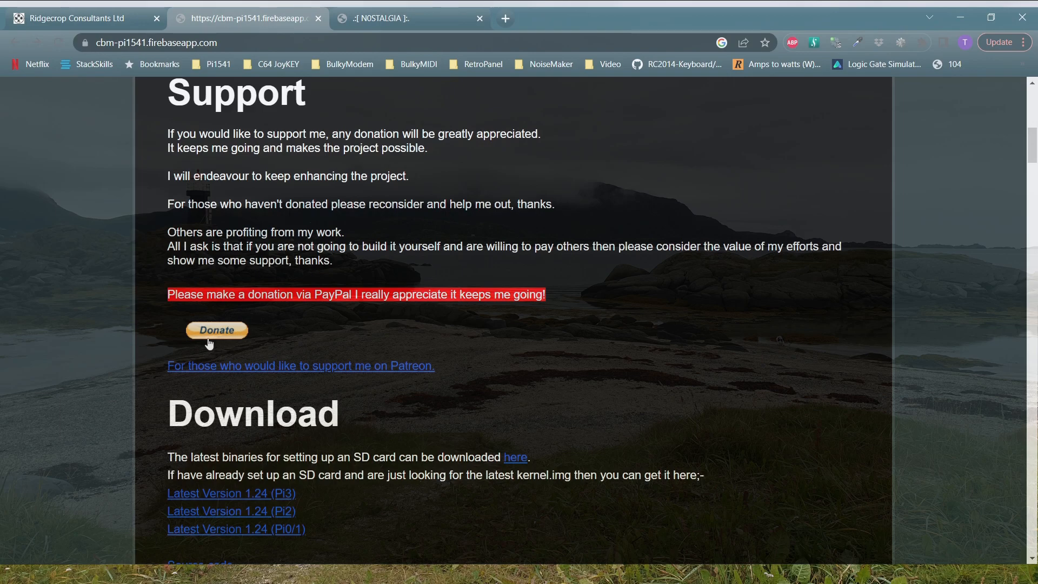
pyautogui.moveTo(1027, 174)
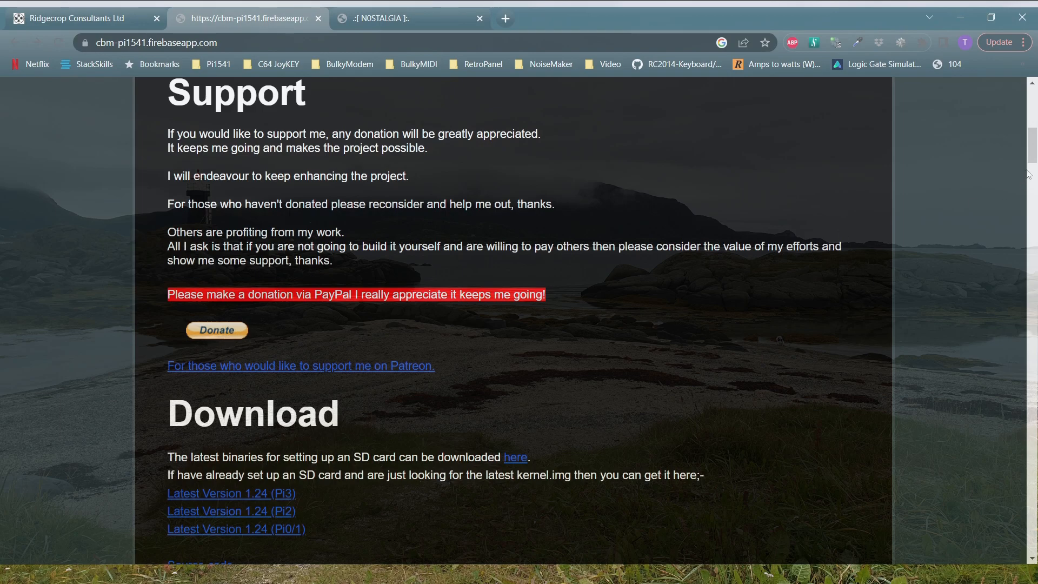
pyautogui.scroll(-3)
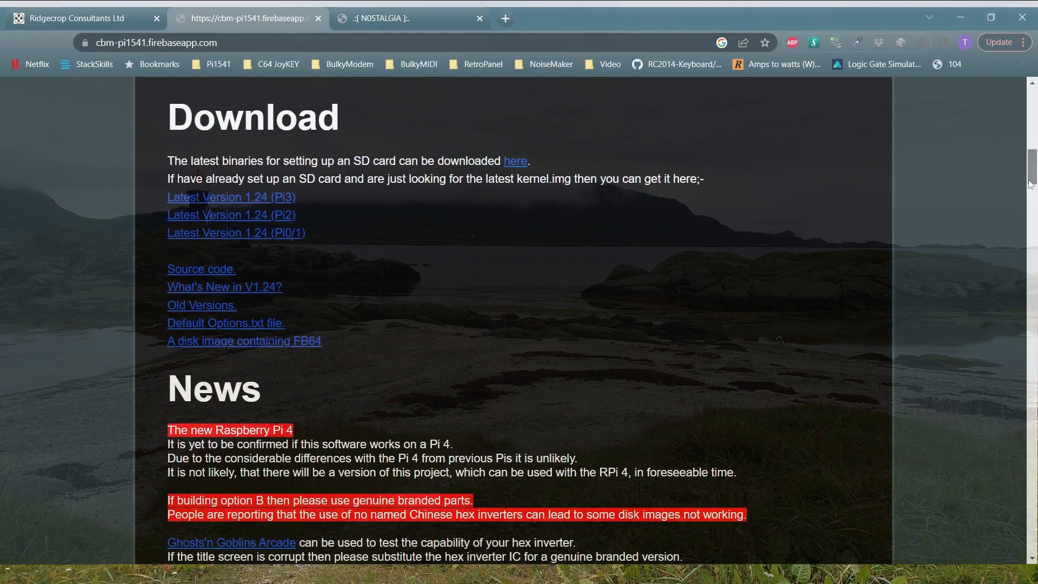
pyautogui.scroll(-3)
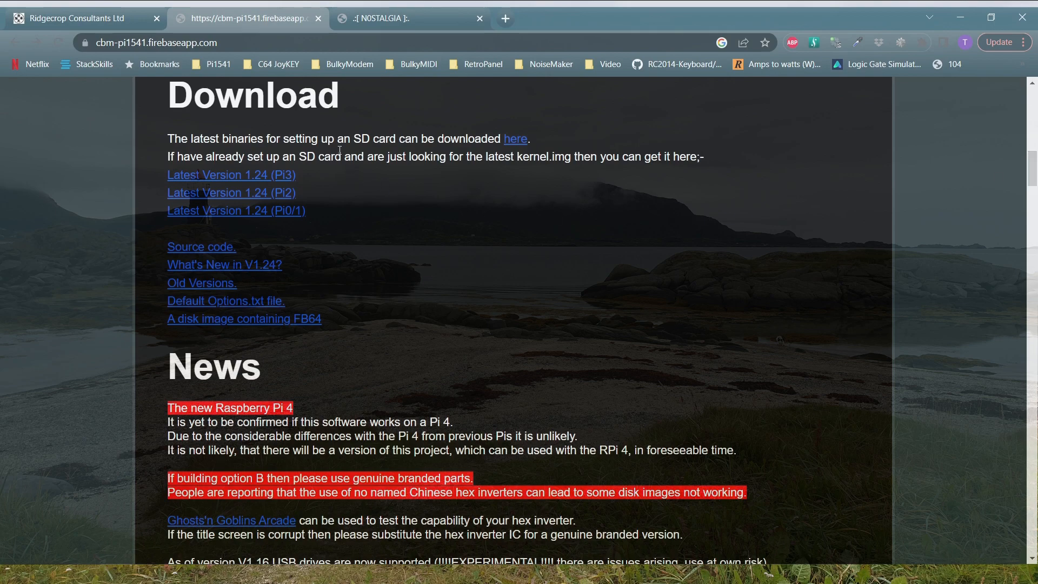
pyautogui.moveTo(515, 140)
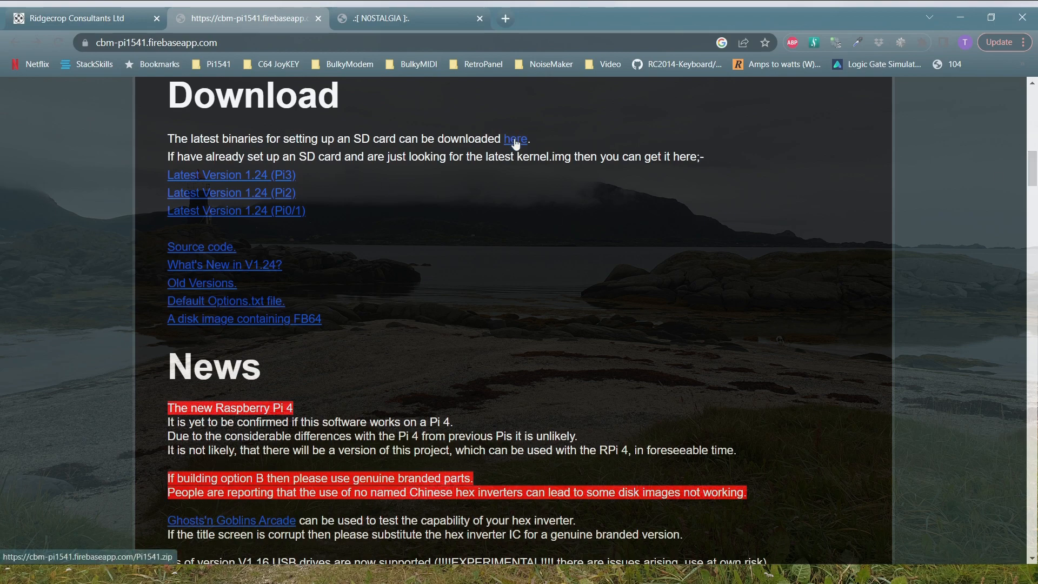
pyautogui.click(514, 139)
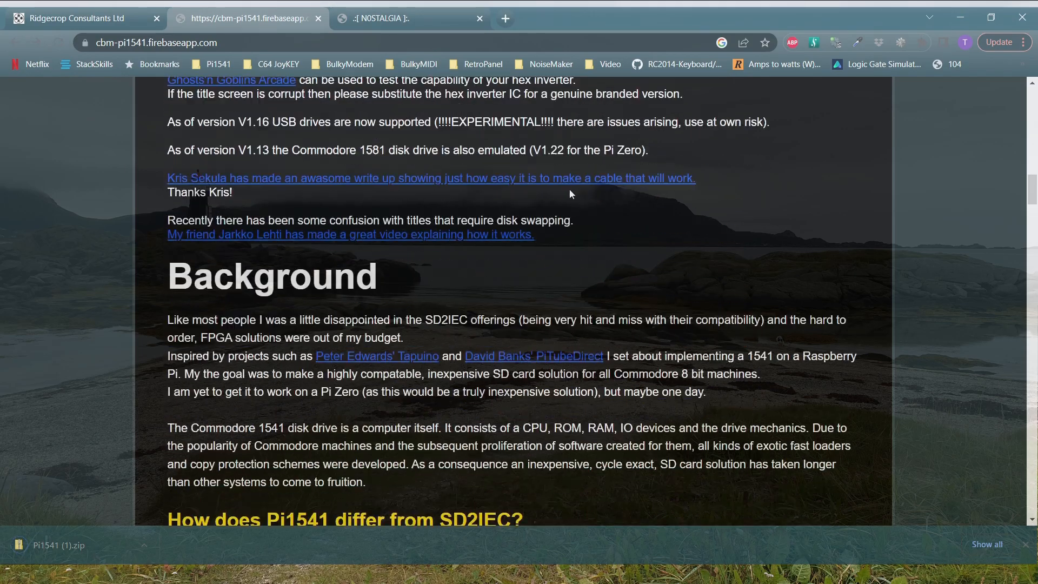
pyautogui.scroll(-3)
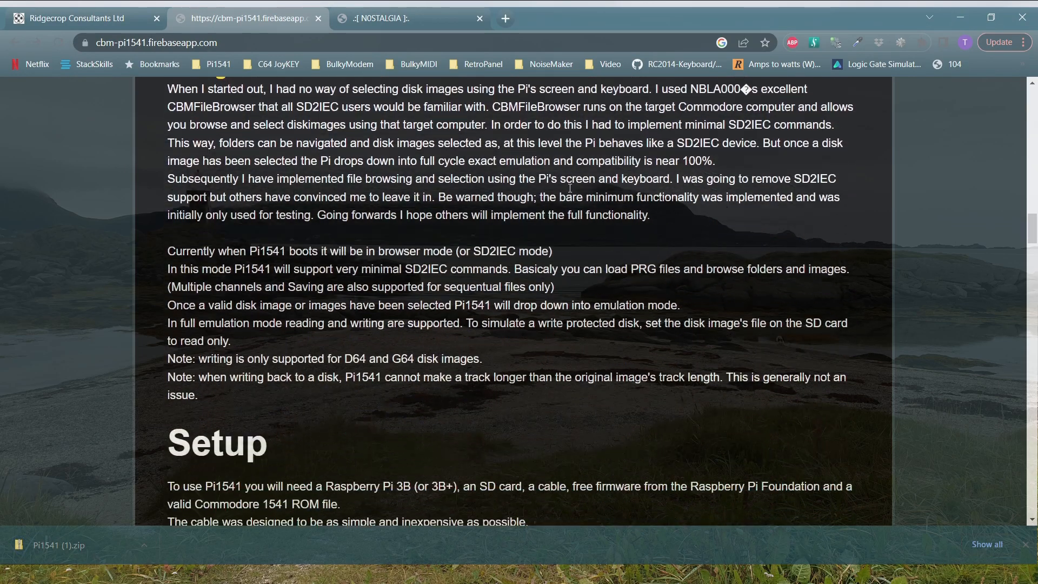
pyautogui.scroll(-3)
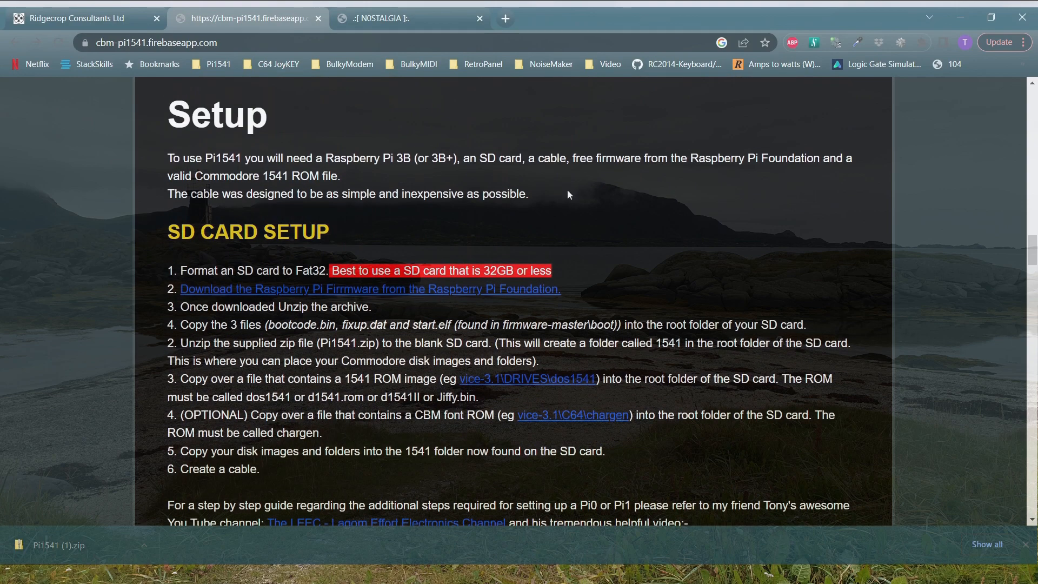
pyautogui.moveTo(343, 252)
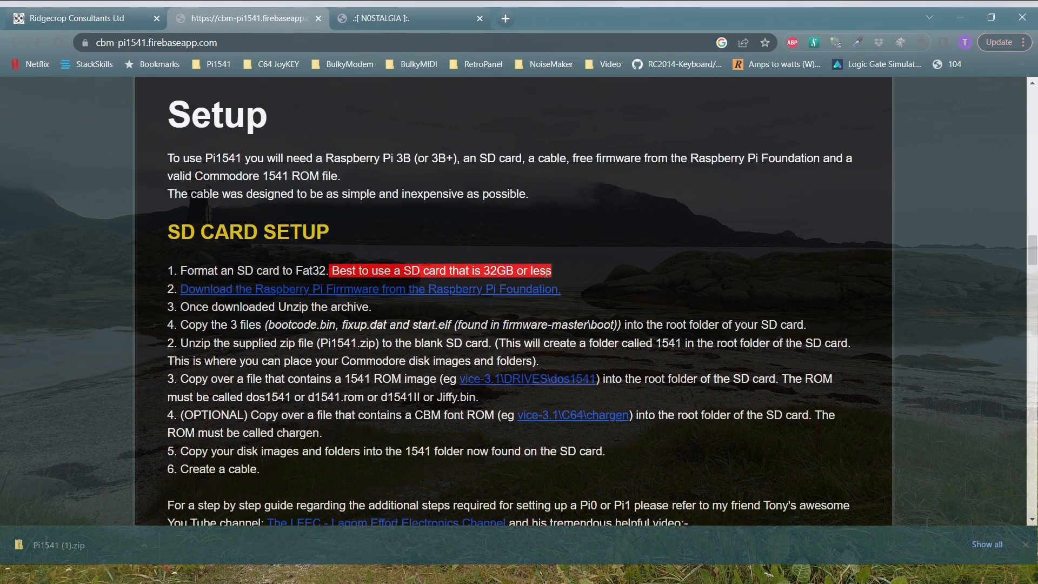
pyautogui.moveTo(383, 289)
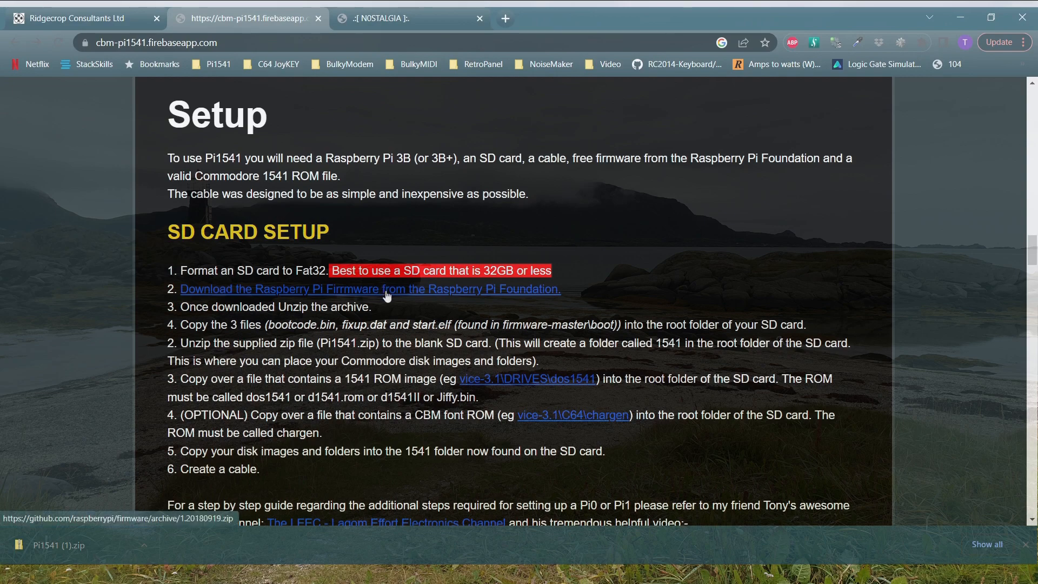
# Step: Download the Raspberry Pi firmware and 64-bit GTK3 VICE zips, then highlight 'bootcode.bin, fixup.dat and start.elf'
pyautogui.click(370, 289)
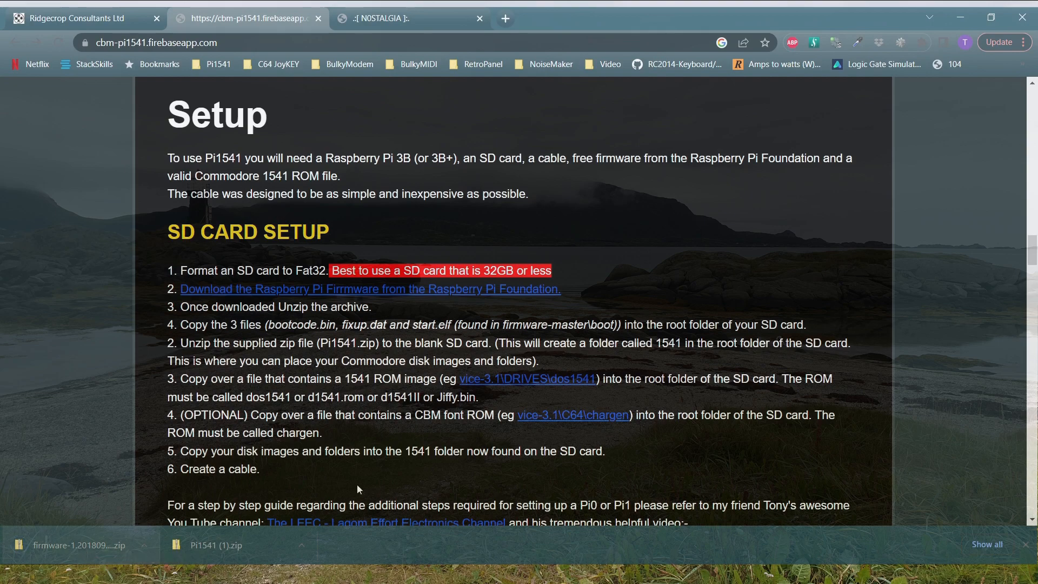
pyautogui.moveTo(518, 385)
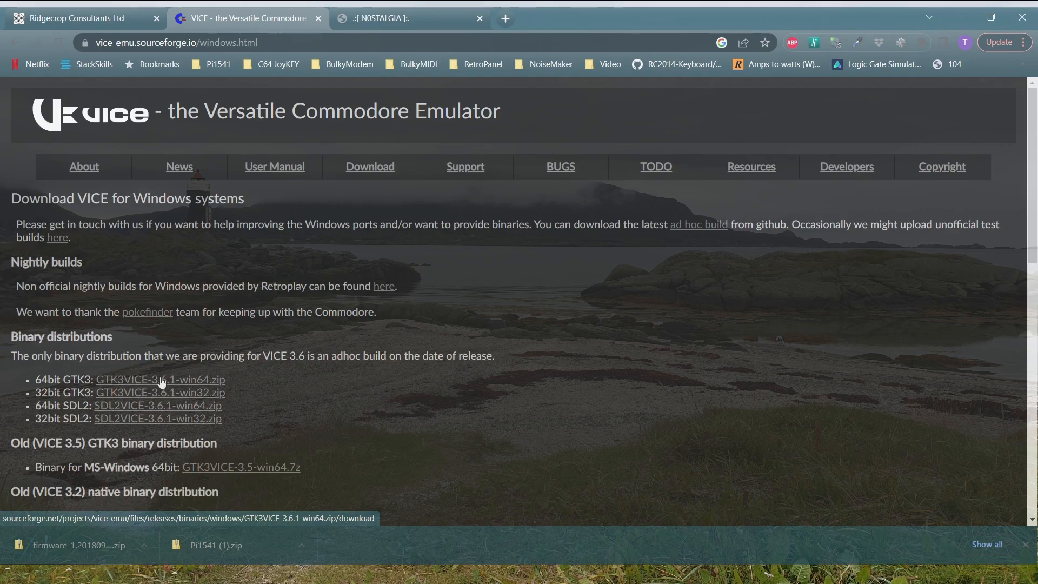
pyautogui.click(160, 379)
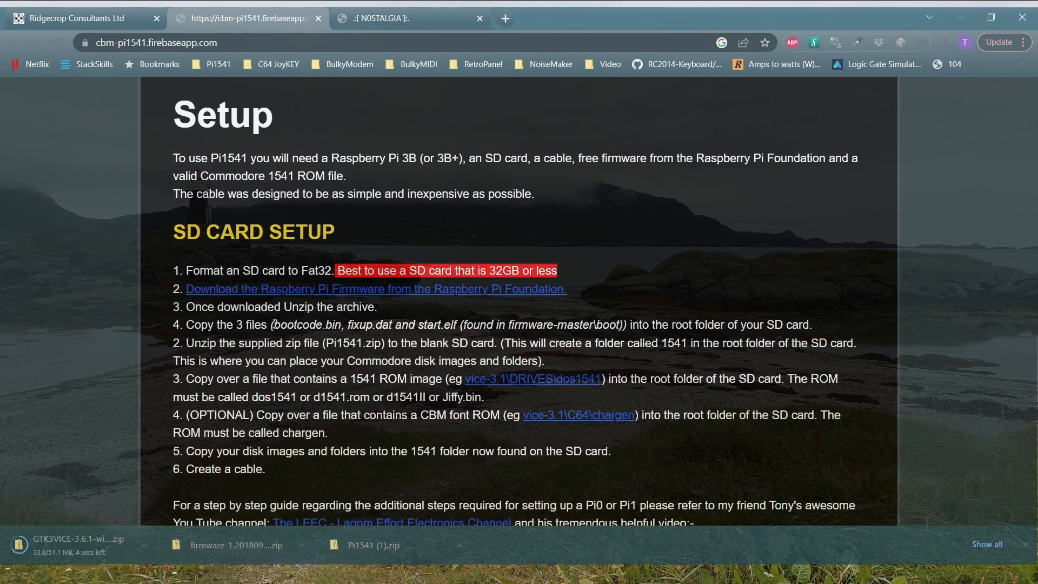
pyautogui.moveTo(273, 324); pyautogui.dragTo(440, 324)
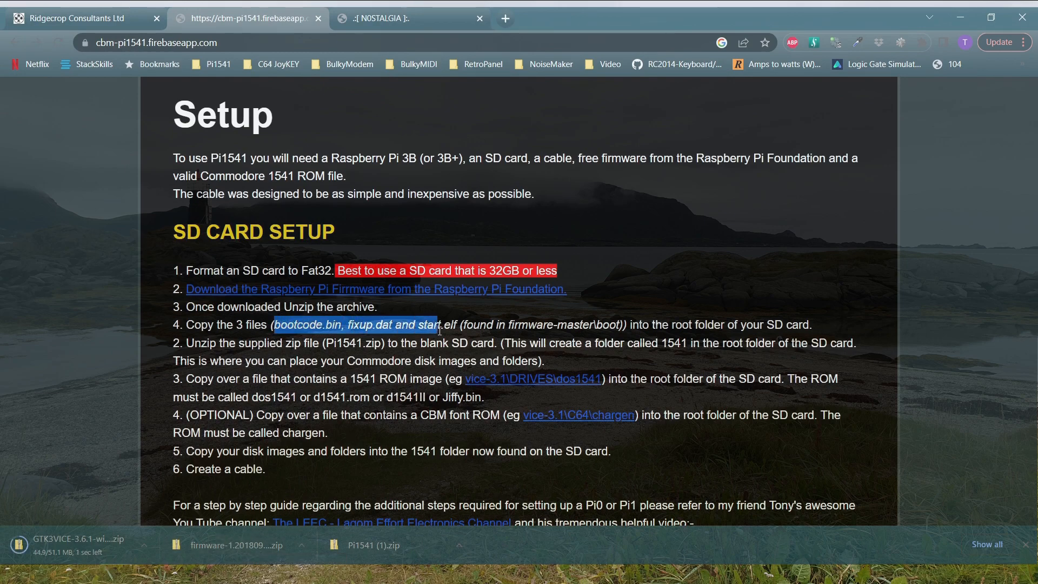
pyautogui.moveTo(436, 324); pyautogui.dragTo(460, 325)
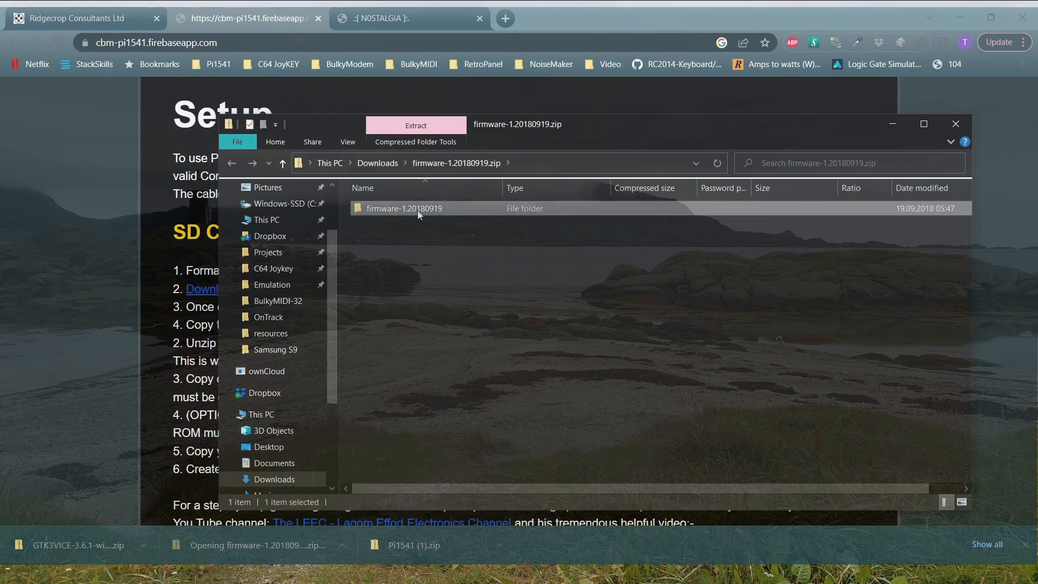
# Step: Copy bootcode.bin, fixup.dat and start.elf from firmware-1.20180919/boot onto PI1541 (E:)
pyautogui.doubleClick(405, 208)
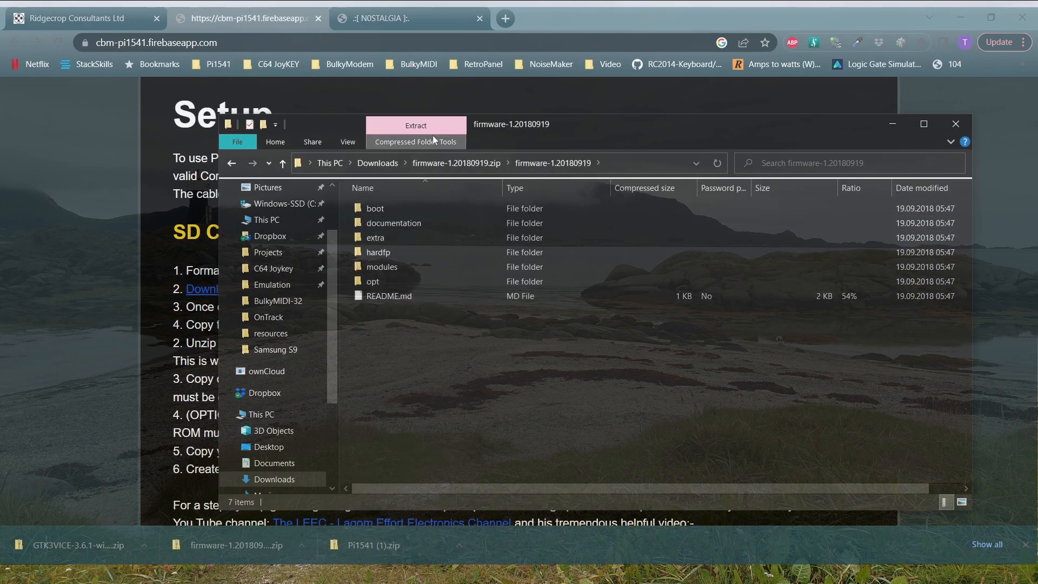
pyautogui.doubleClick(375, 208)
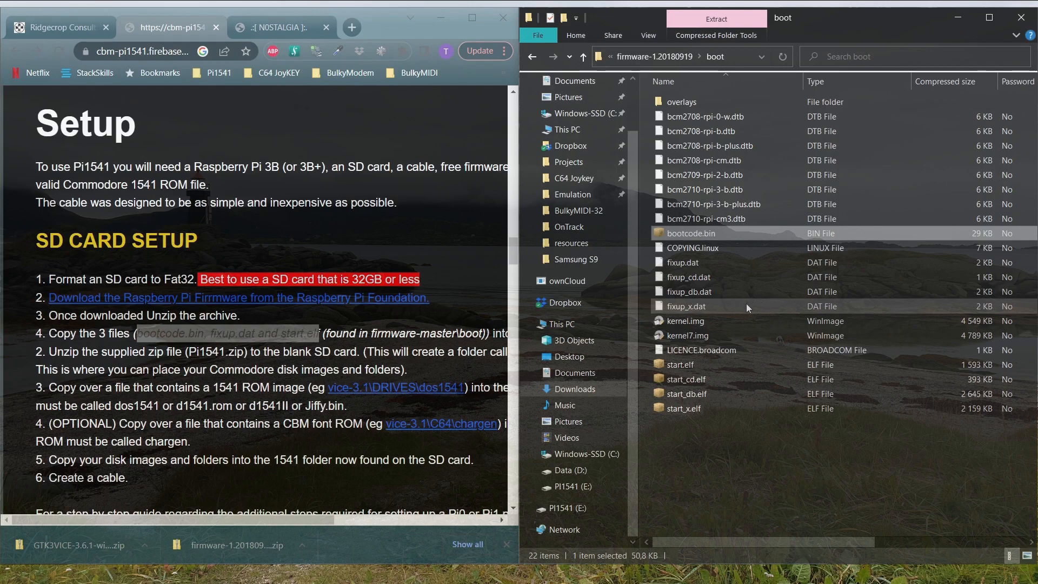
pyautogui.click(684, 262)
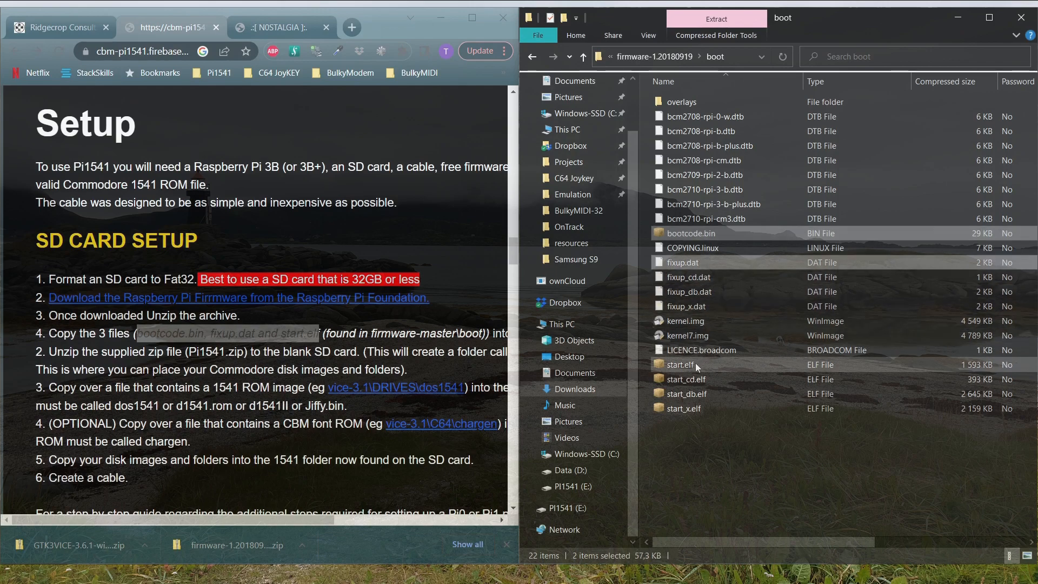
pyautogui.rightClick(686, 365)
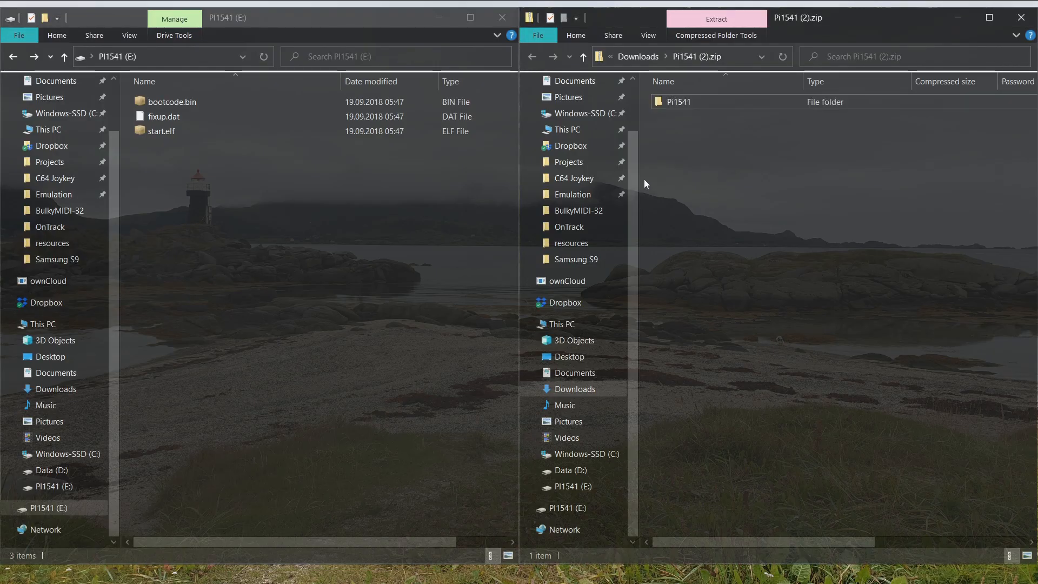
# Step: Drag the Pi1541 folder's 1541 folder, config.txt, kernel.img and options.txt onto PI1541 (E:)
pyautogui.doubleClick(676, 102)
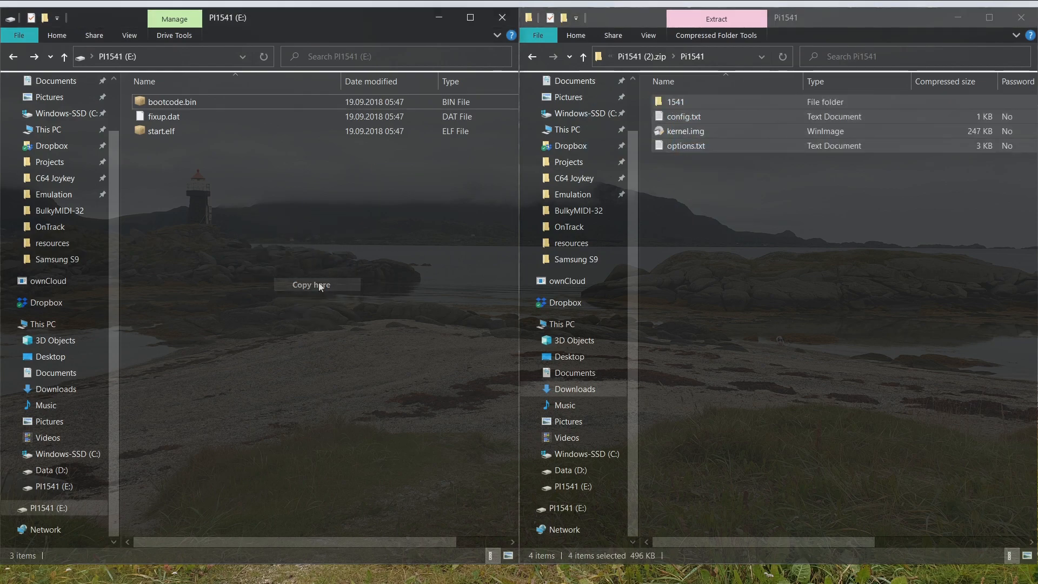
pyautogui.click(311, 284)
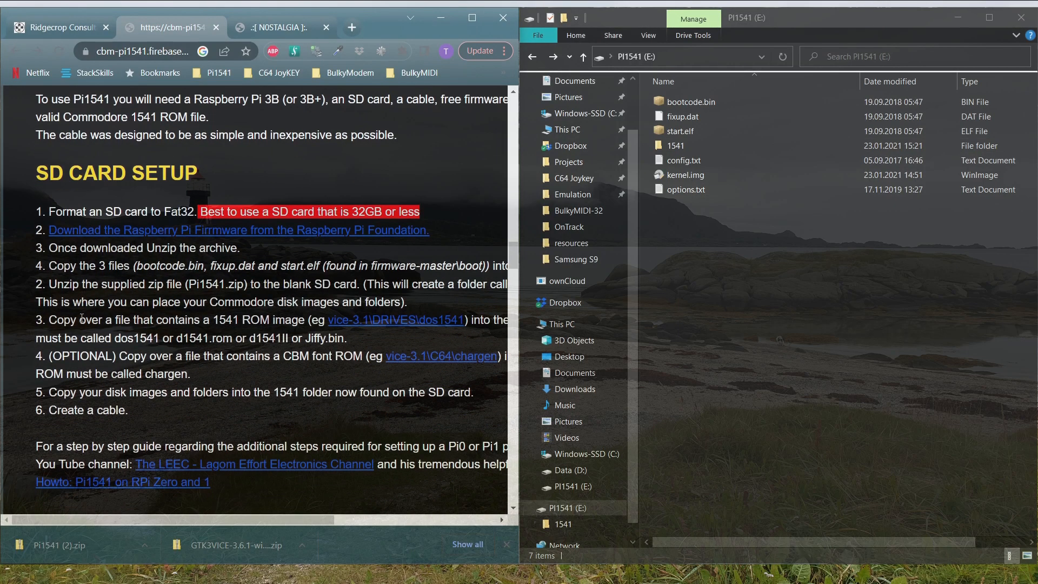
# Step: Copy dos1541 from GTK3VICE-3.6.1-win64/DRIVES and paste it onto the root of PI1541 (E:)
pyautogui.scroll(-3)
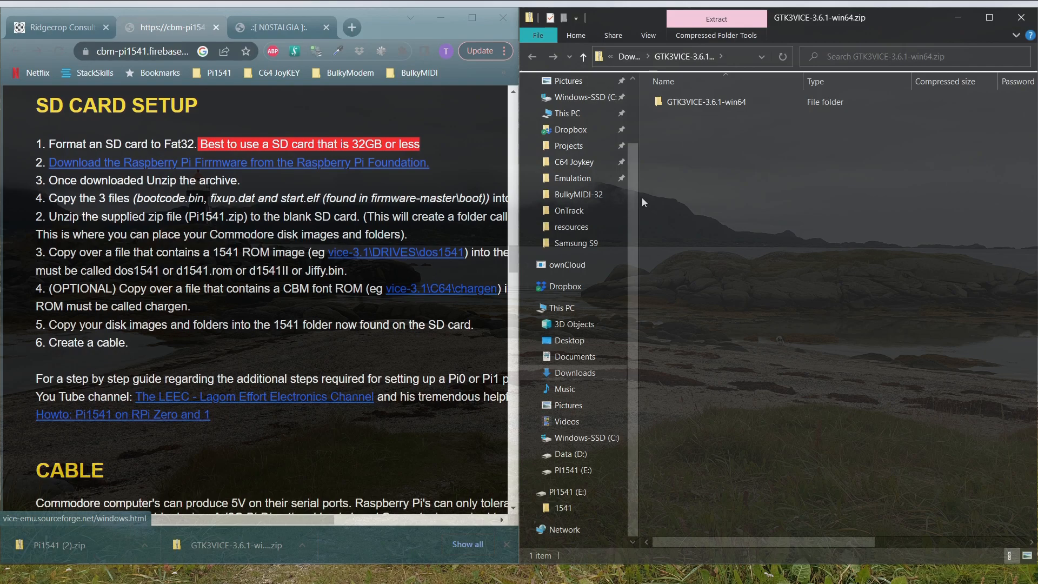
pyautogui.click(706, 101)
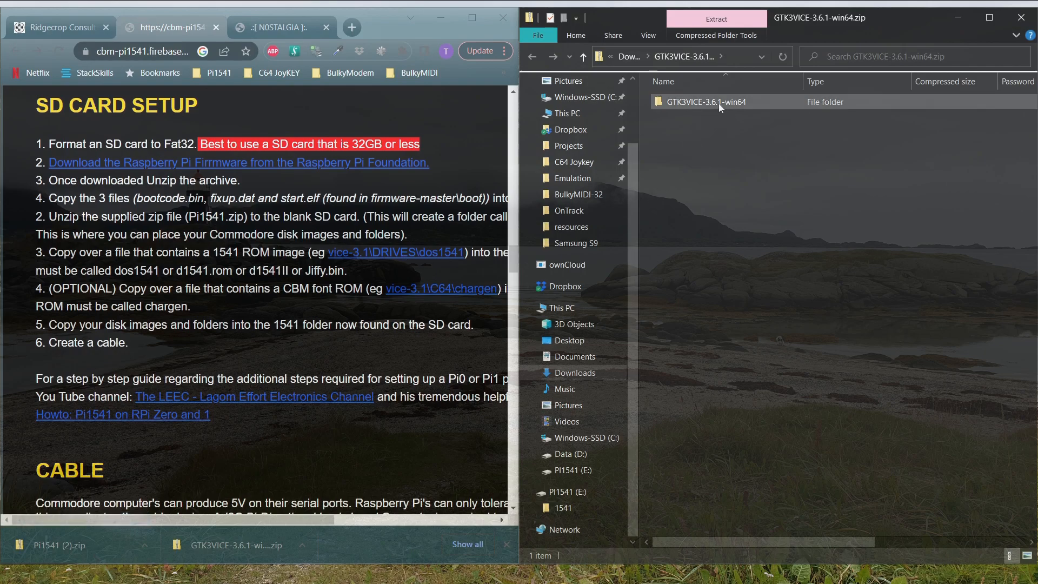
pyautogui.doubleClick(706, 101)
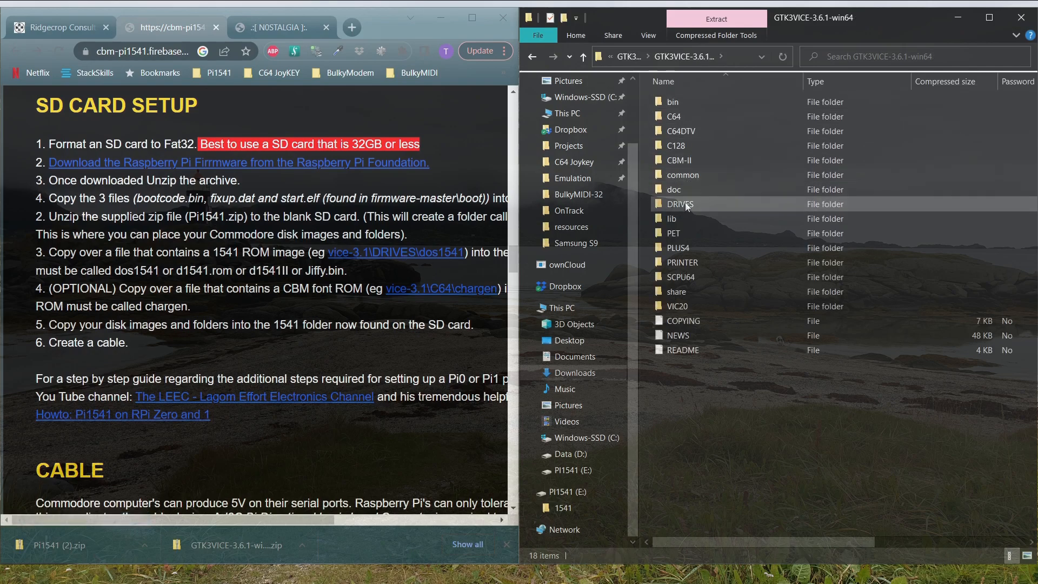
pyautogui.doubleClick(679, 205)
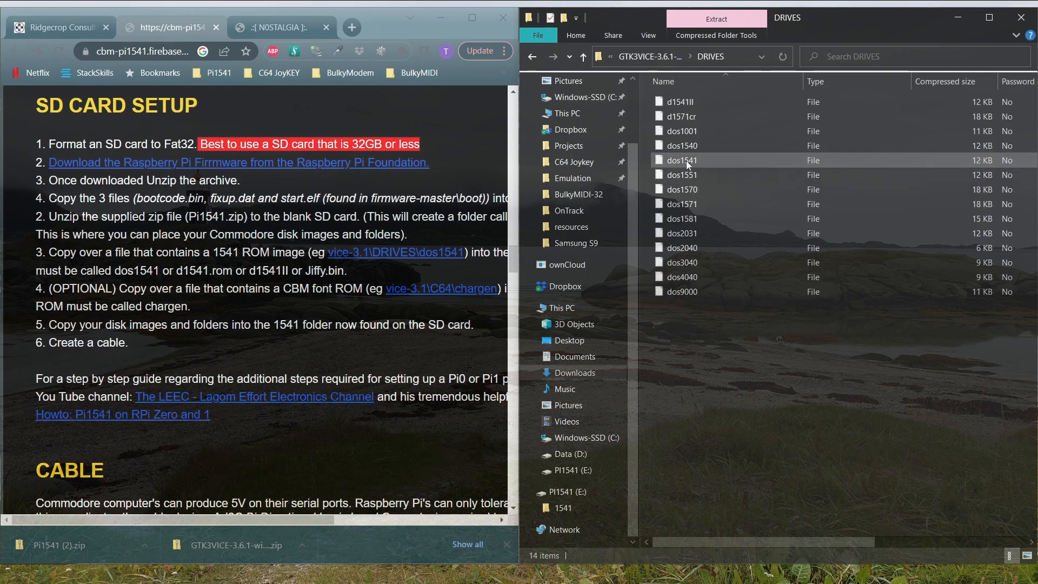
pyautogui.click(682, 160)
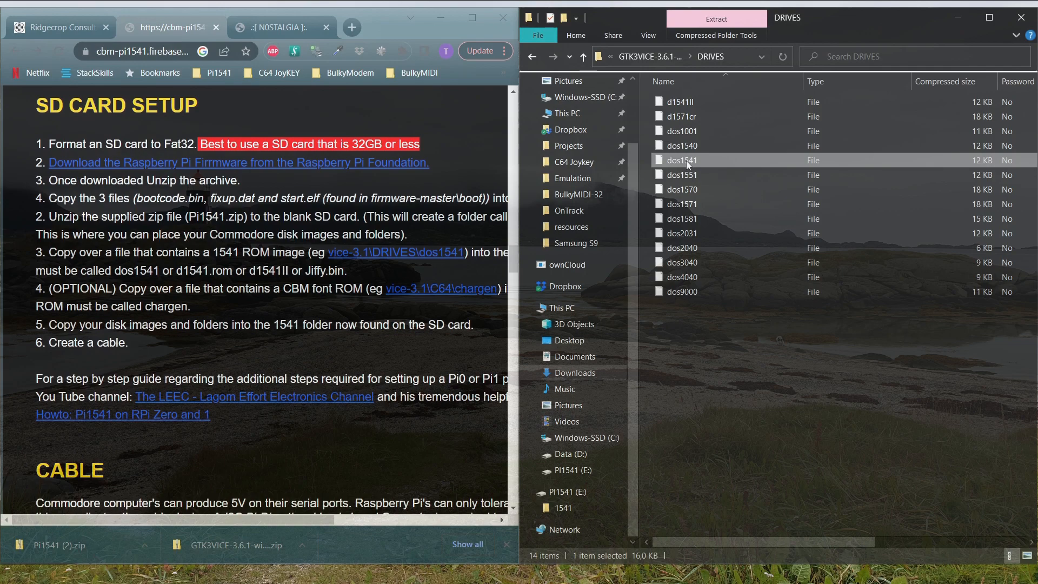
pyautogui.moveTo(736, 161)
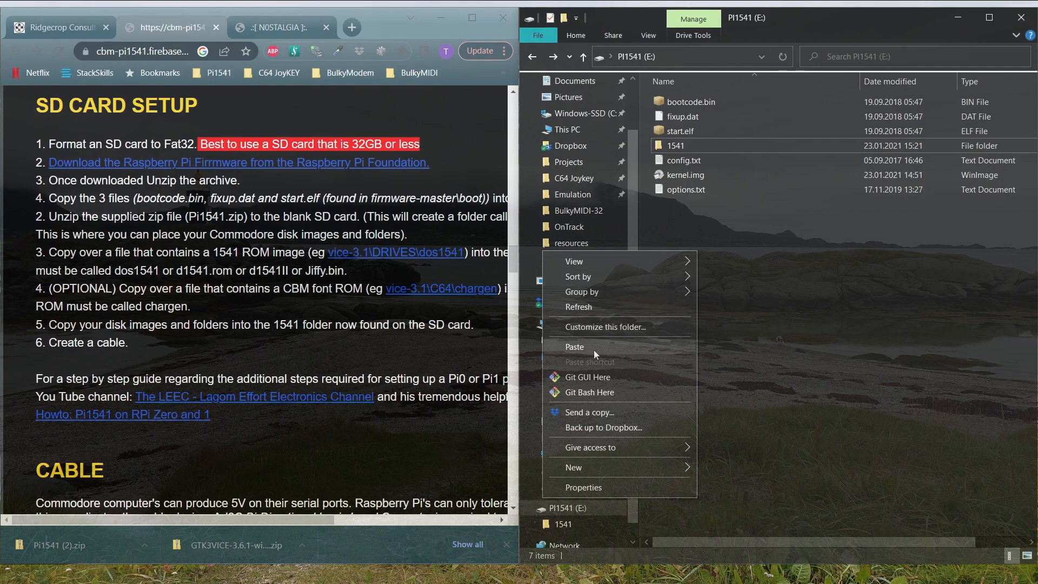
pyautogui.click(574, 346)
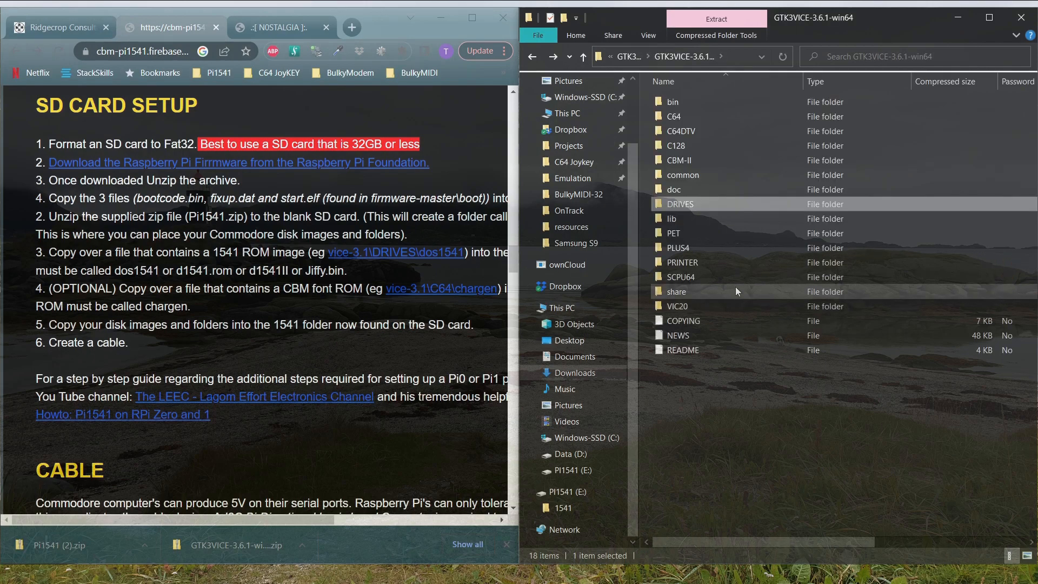
# Step: Copy the chargen ROM from the VICE C64 folder onto PI1541 (E:) beside dos1541
pyautogui.doubleClick(674, 116)
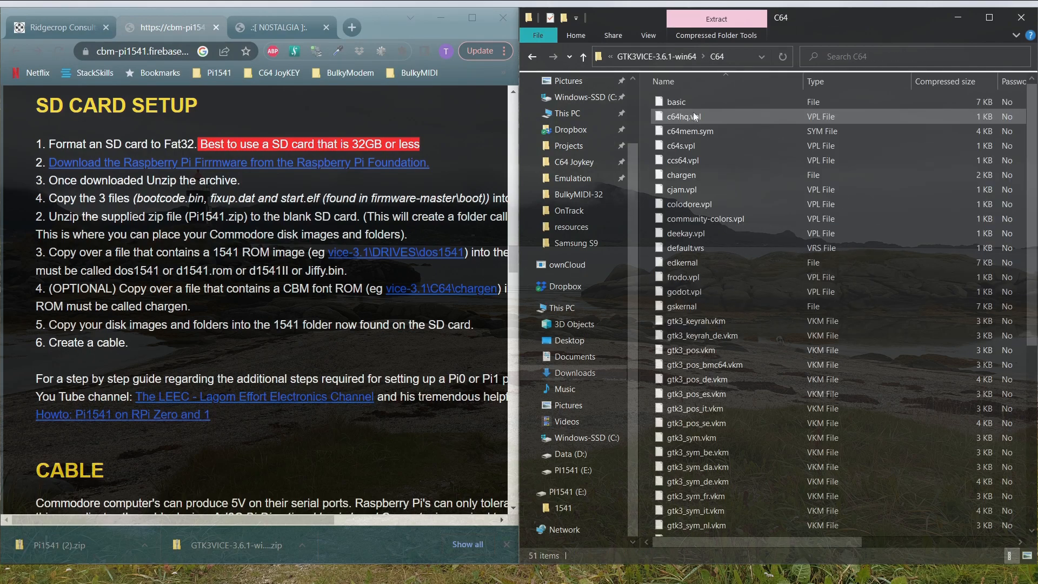
pyautogui.rightClick(679, 174)
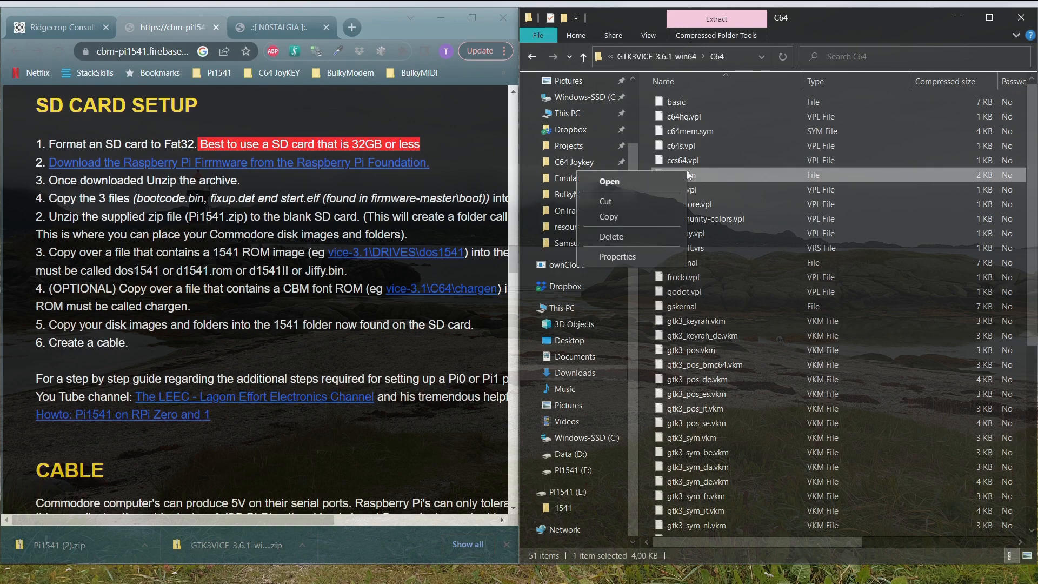
pyautogui.click(569, 487)
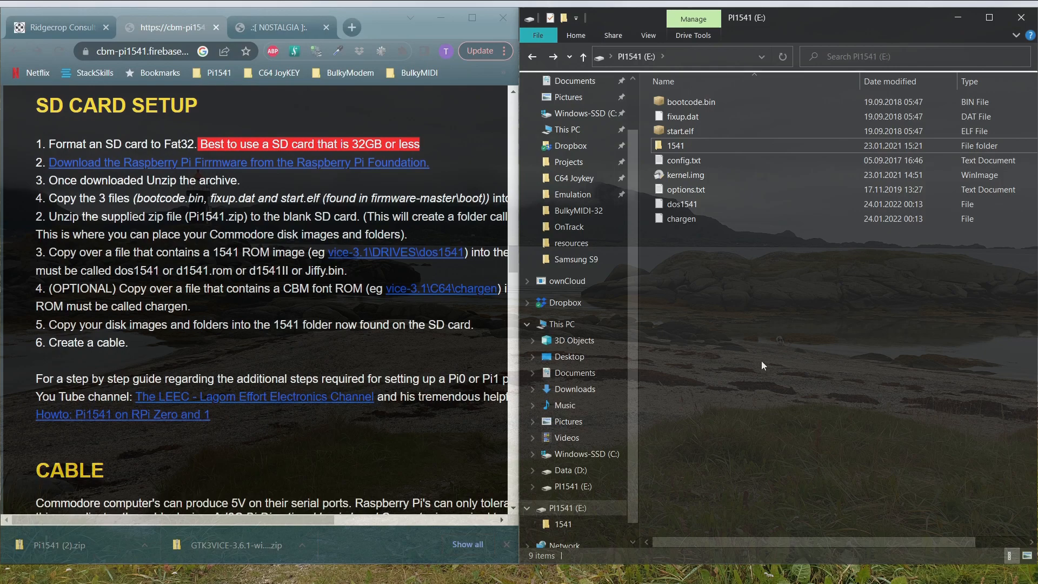
# Step: Open drive E:'s options.txt in Notepad++ and scroll to the GraphIEC setting
pyautogui.rightClick(685, 189)
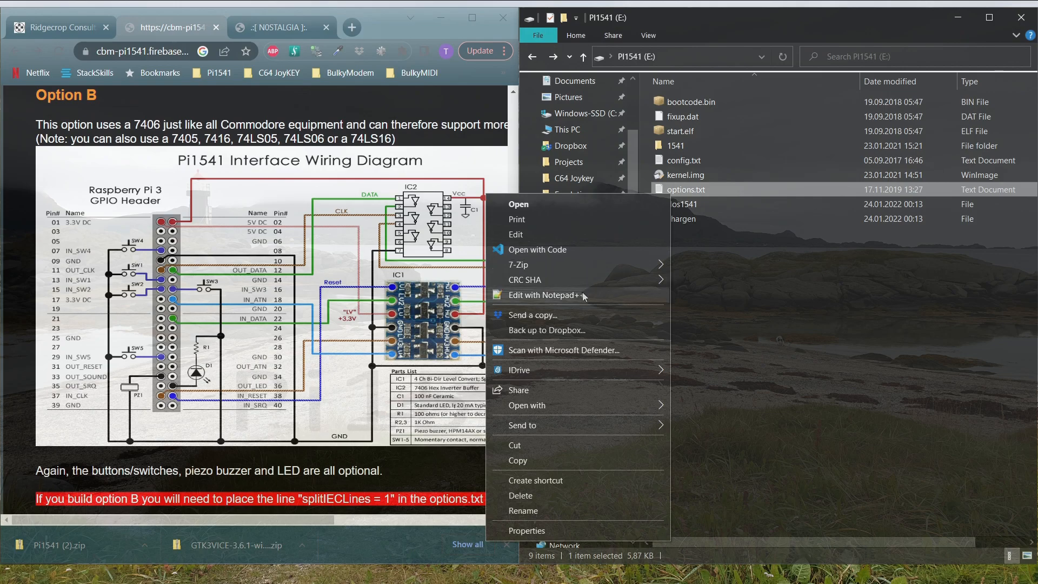
pyautogui.click(544, 295)
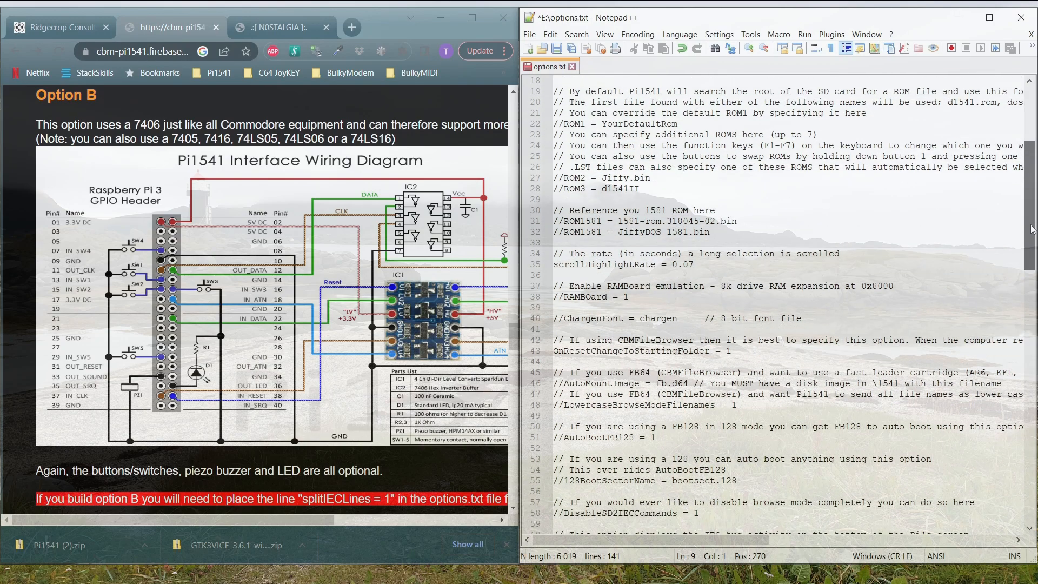
pyautogui.scroll(-3)
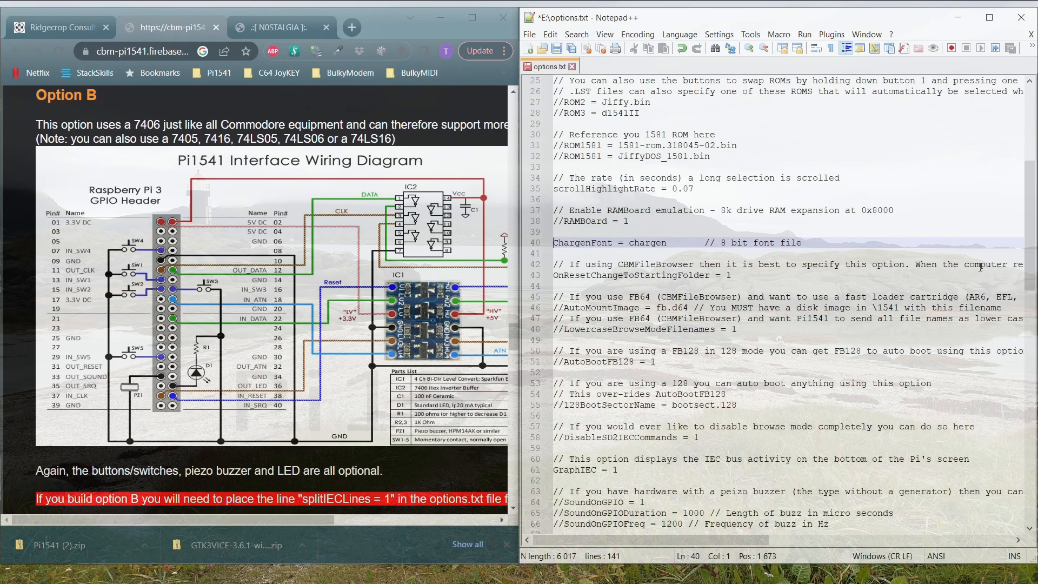
pyautogui.scroll(-3)
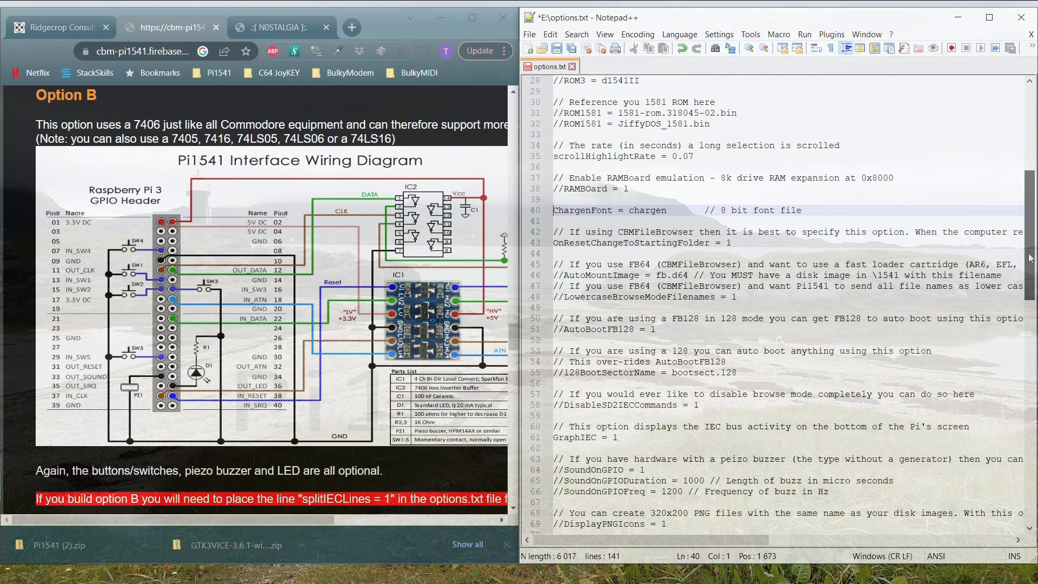
pyautogui.scroll(-3)
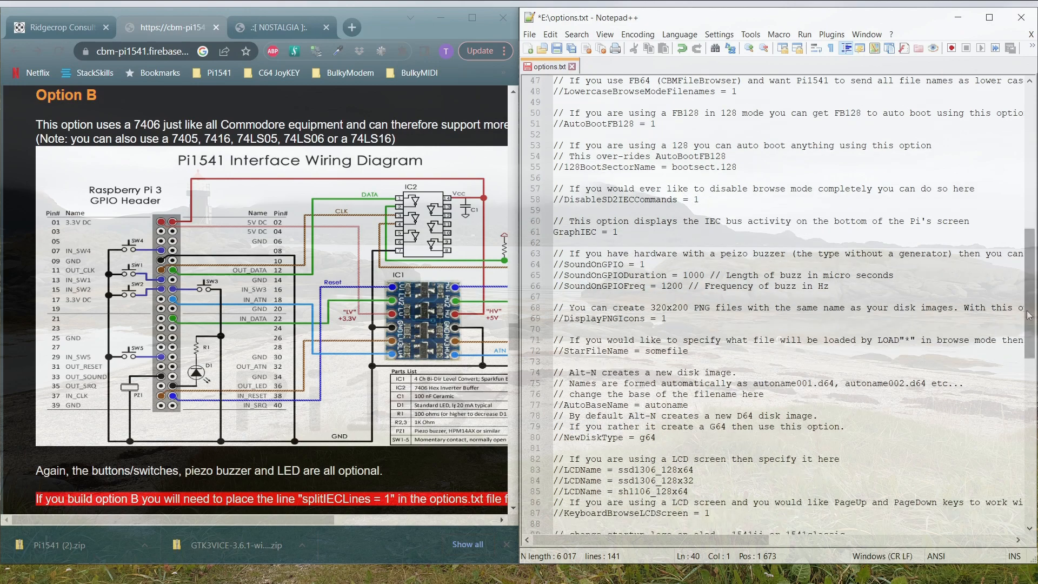
# Step: Set GraphIEC = 0 and uncomment SoundOnGPIO = 1
pyautogui.click(623, 231)
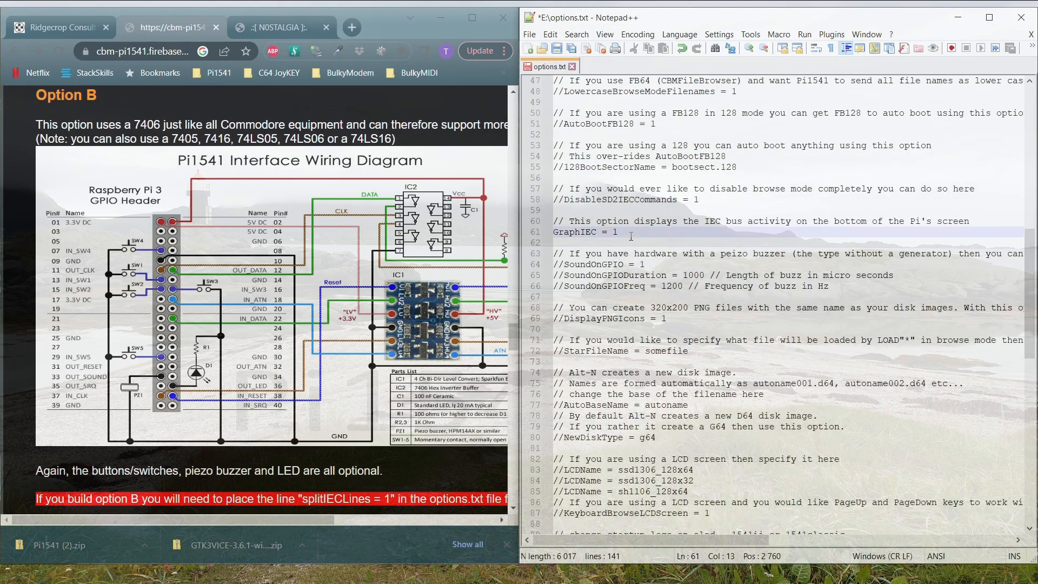
pyautogui.write('0')
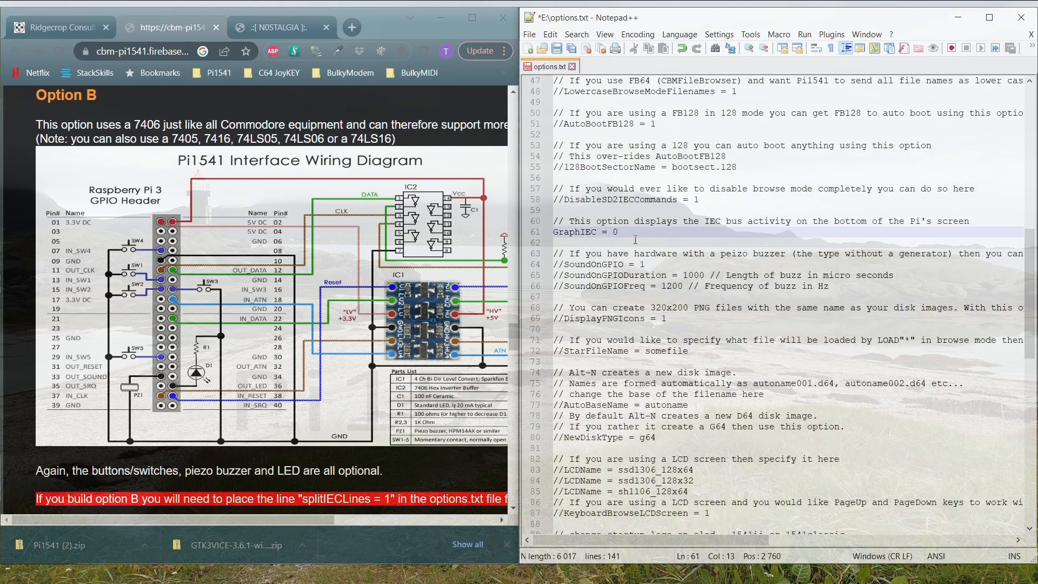
pyautogui.click(564, 264)
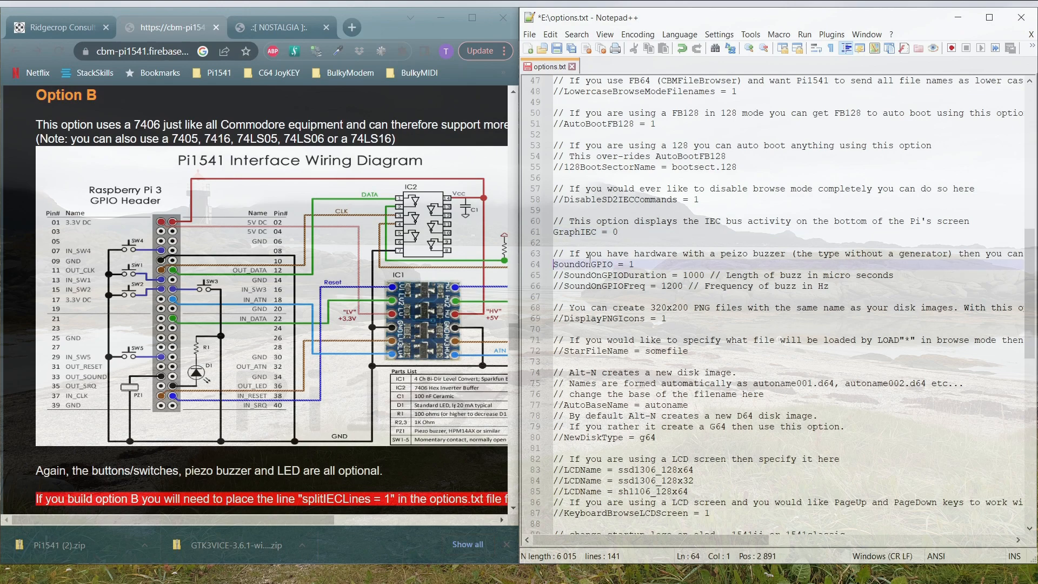
pyautogui.moveTo(933, 283)
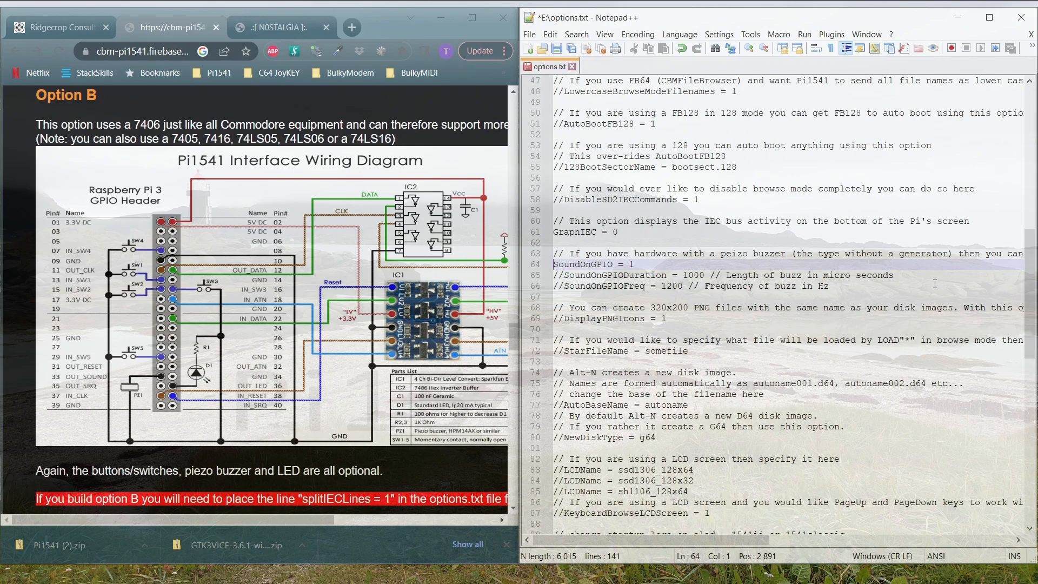
pyautogui.moveTo(1008, 322)
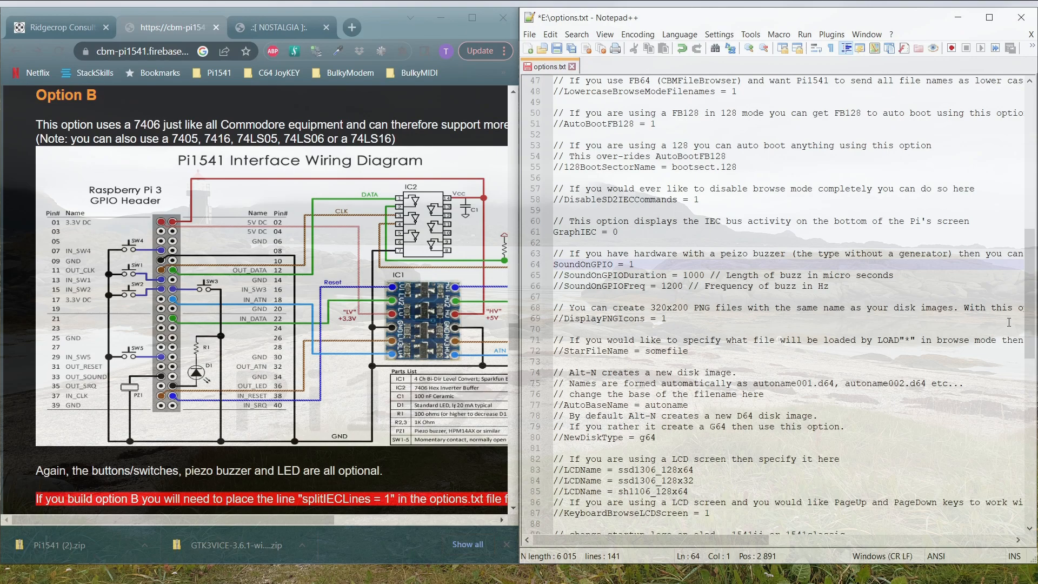
pyautogui.scroll(-3)
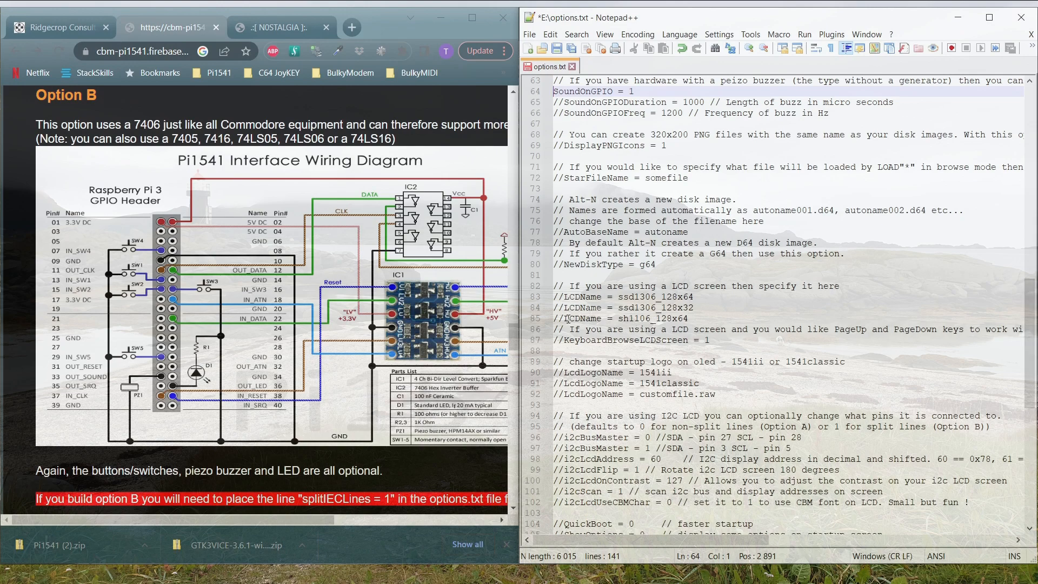
# Step: Uncomment LCDName = sh1106_128x64, LcdLogoName = 1541ii and RotaryEncoderEnable = 1, save and close options.txt
pyautogui.click(567, 317)
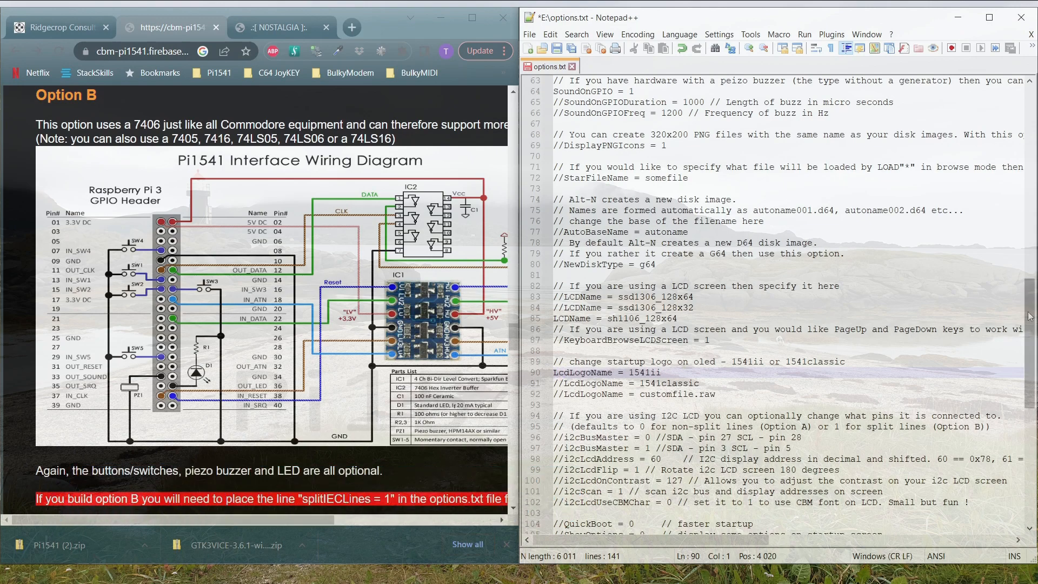
pyautogui.scroll(-3)
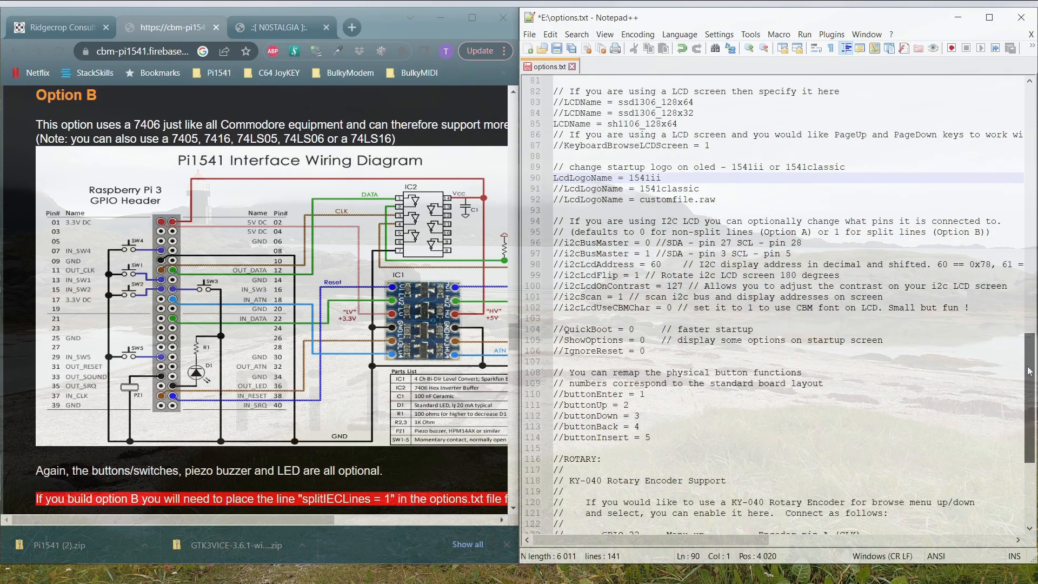
pyautogui.scroll(-3)
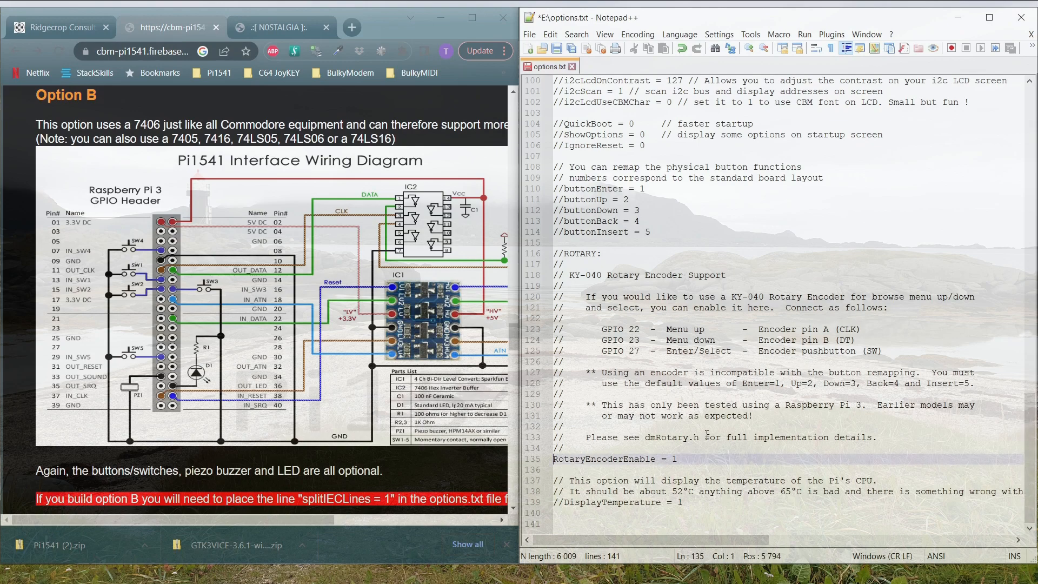
pyautogui.click(555, 47)
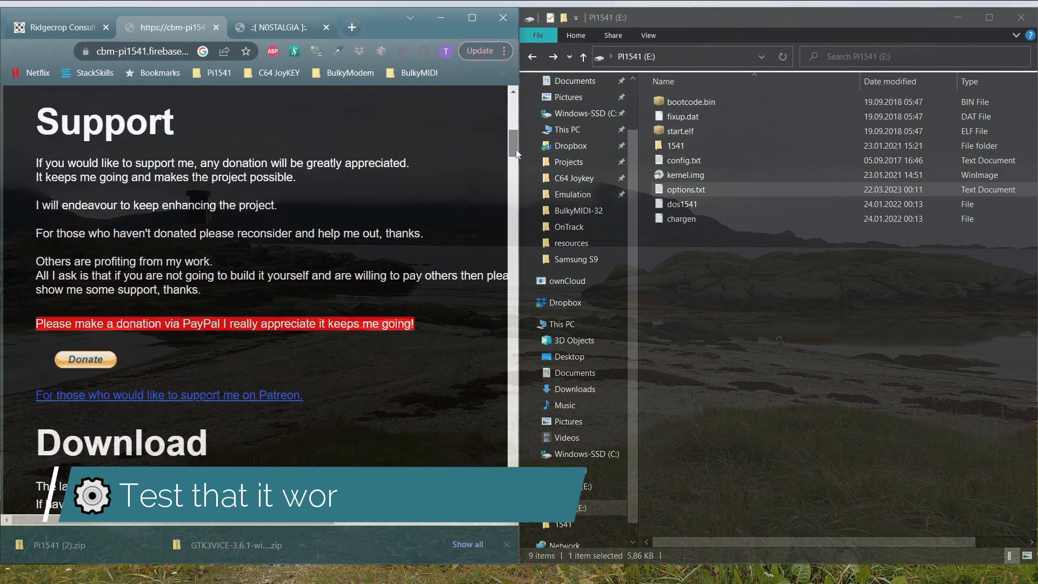
# Step: Download the Ghosts'n Goblins Arcade zip from n0stalgia.org and open it to list its D64 images
pyautogui.scroll(-3)
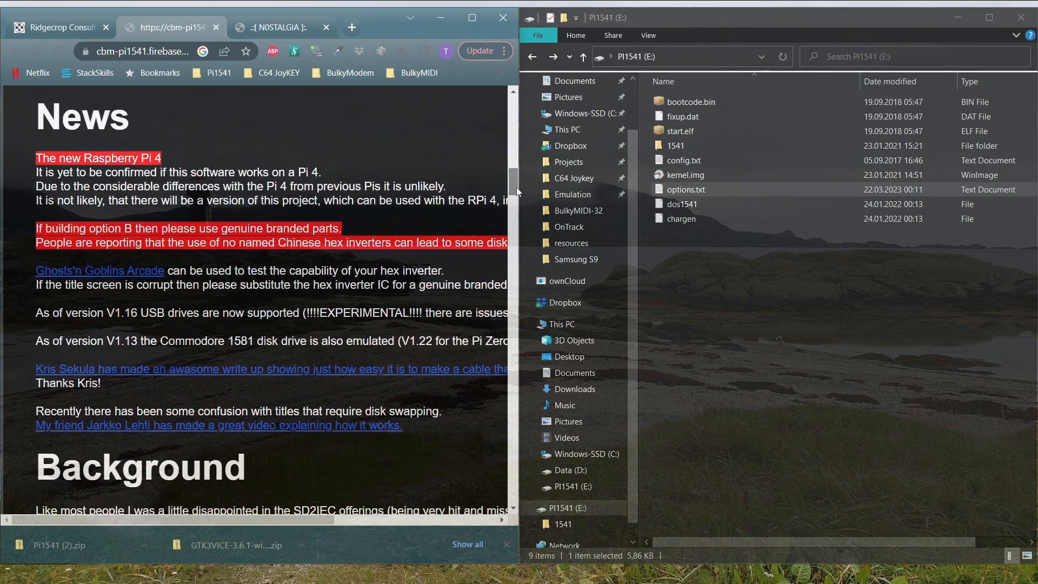
pyautogui.moveTo(99, 270)
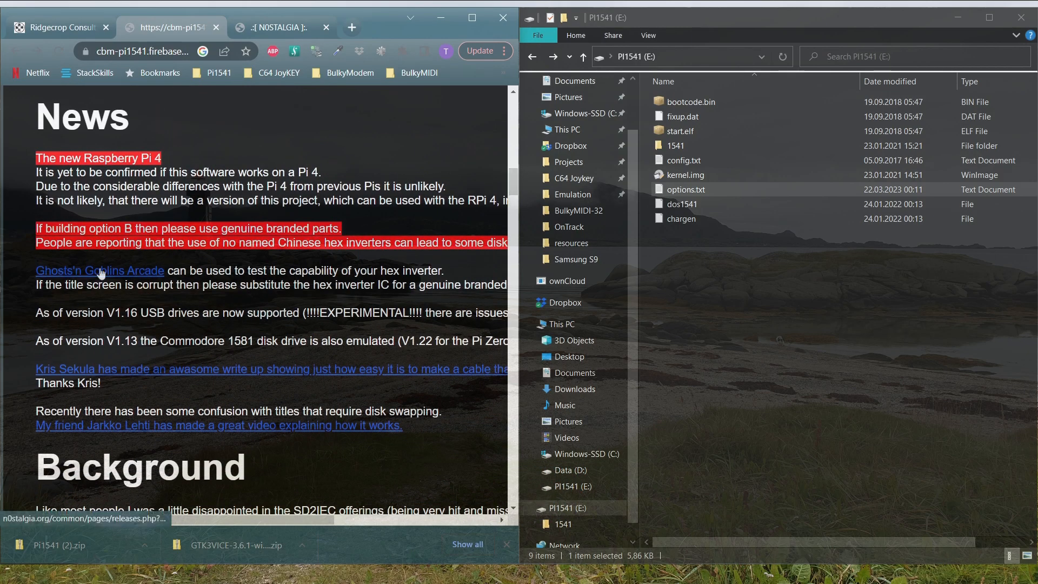
pyautogui.moveTo(225, 143)
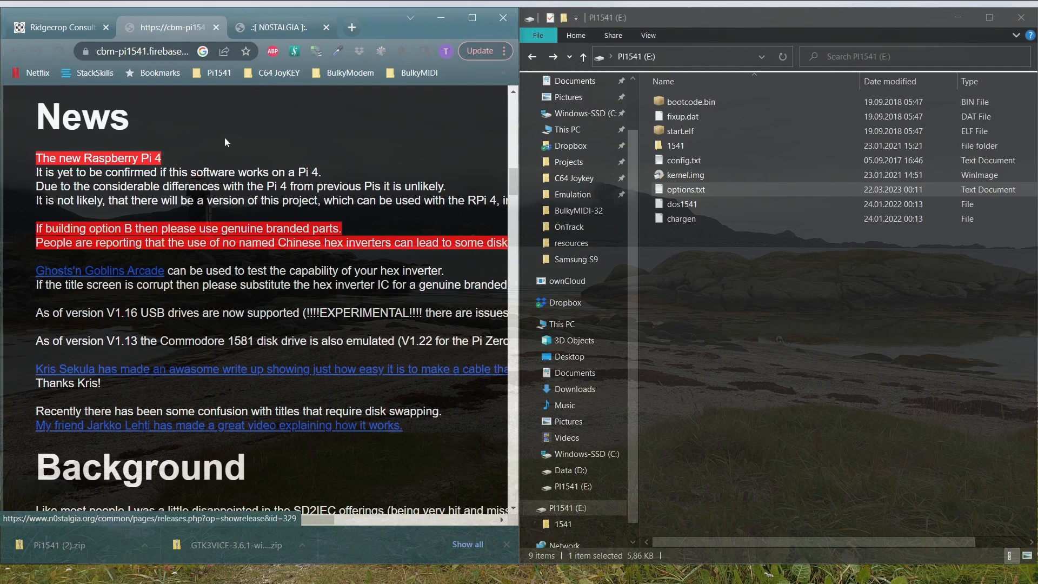
pyautogui.click(277, 27)
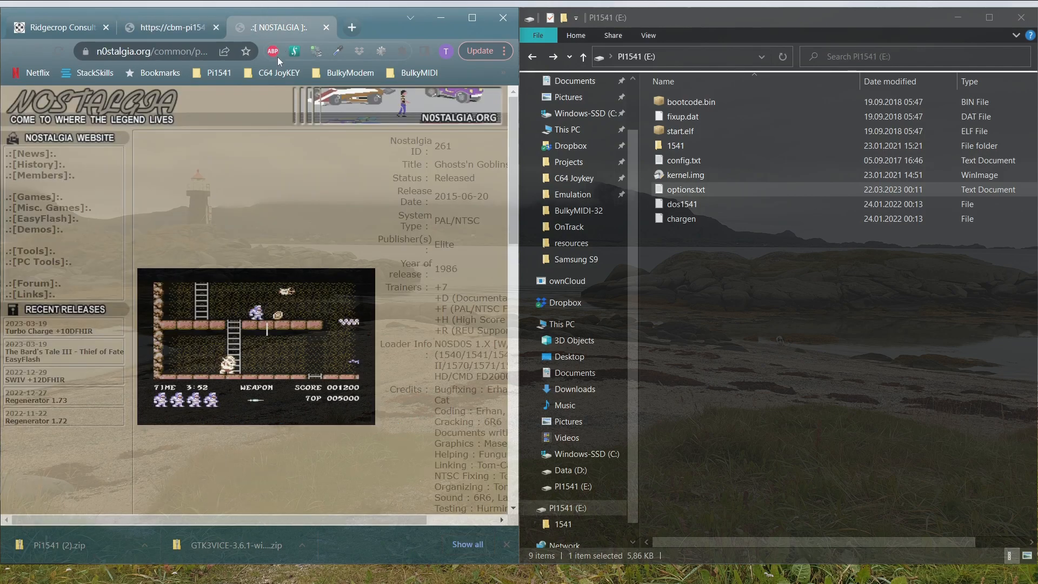
pyautogui.scroll(-3)
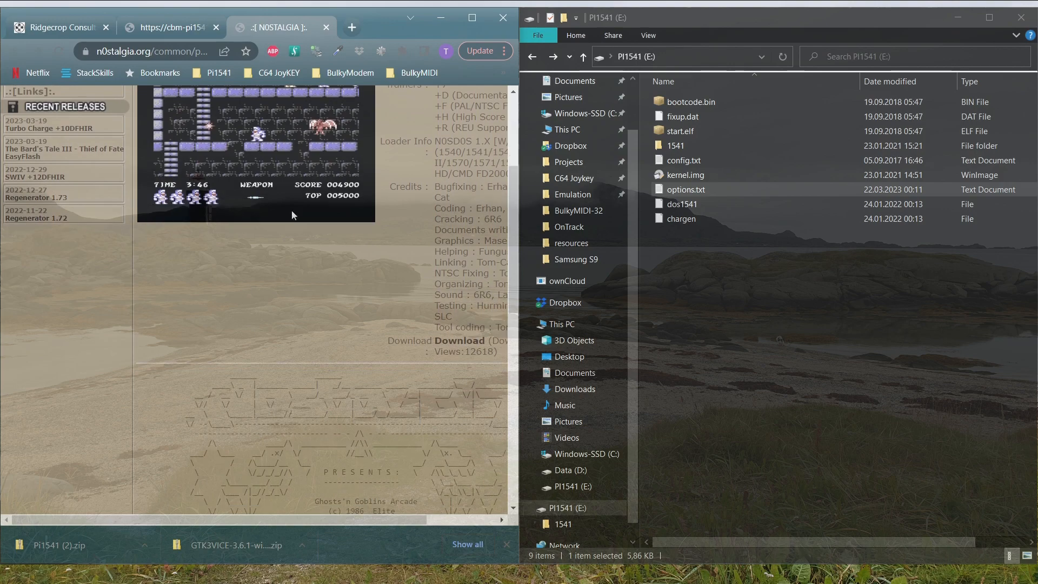
pyautogui.moveTo(459, 340)
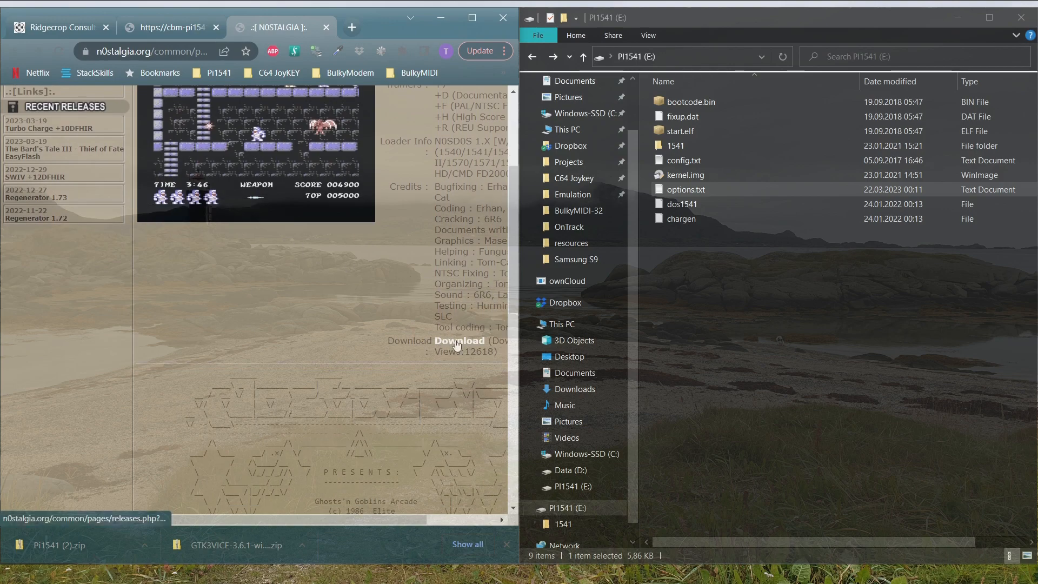
pyautogui.click(458, 341)
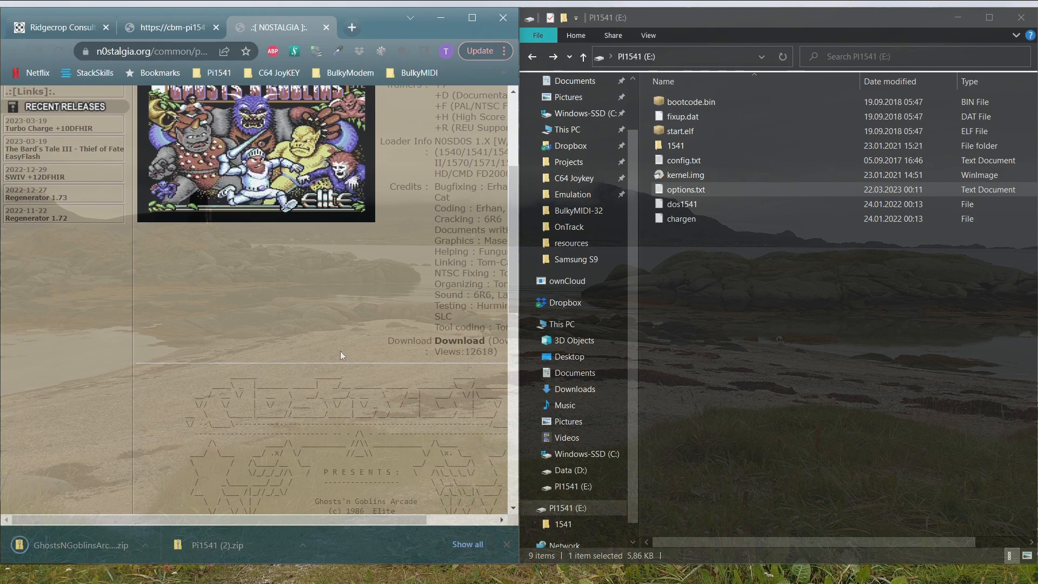
pyautogui.doubleClick(676, 145)
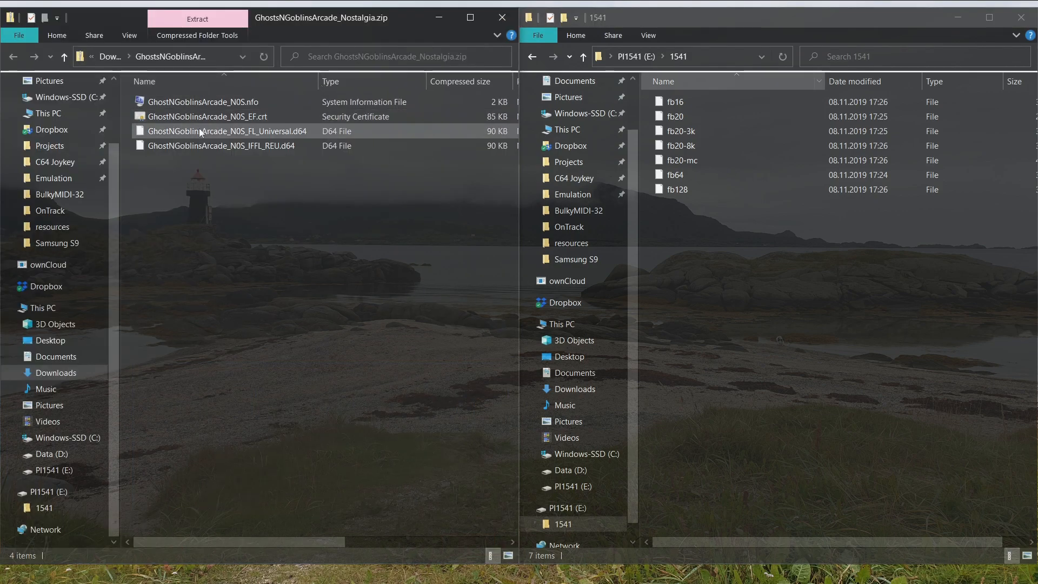
# Step: Copy GhostNGoblinsArcade_N0S_FL_Universal.d64 into E:\1541 and create a Games folder there
pyautogui.moveTo(224, 131); pyautogui.dragTo(723, 247)
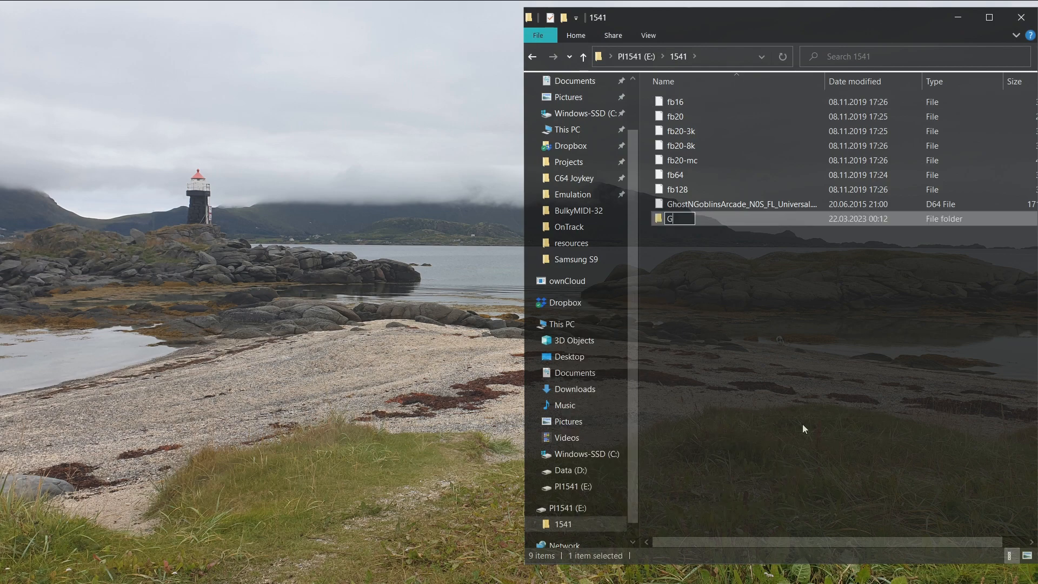
pyautogui.write('Games')
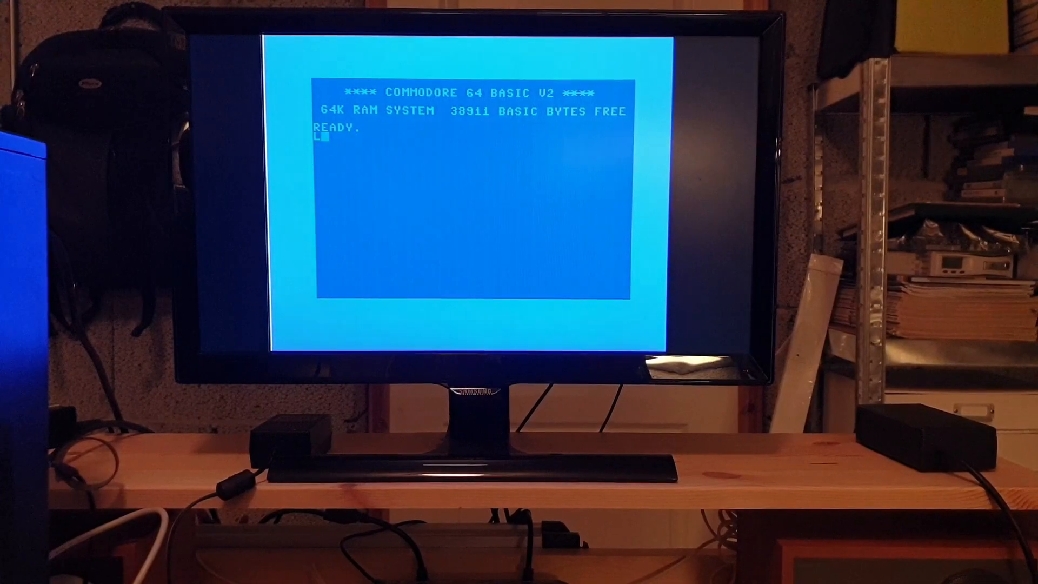
# Step: Enter LOAD"*",8,1 at the READY prompt to load the Ghosts'n Goblins image from drive 8
pyautogui.write('OAD"*')
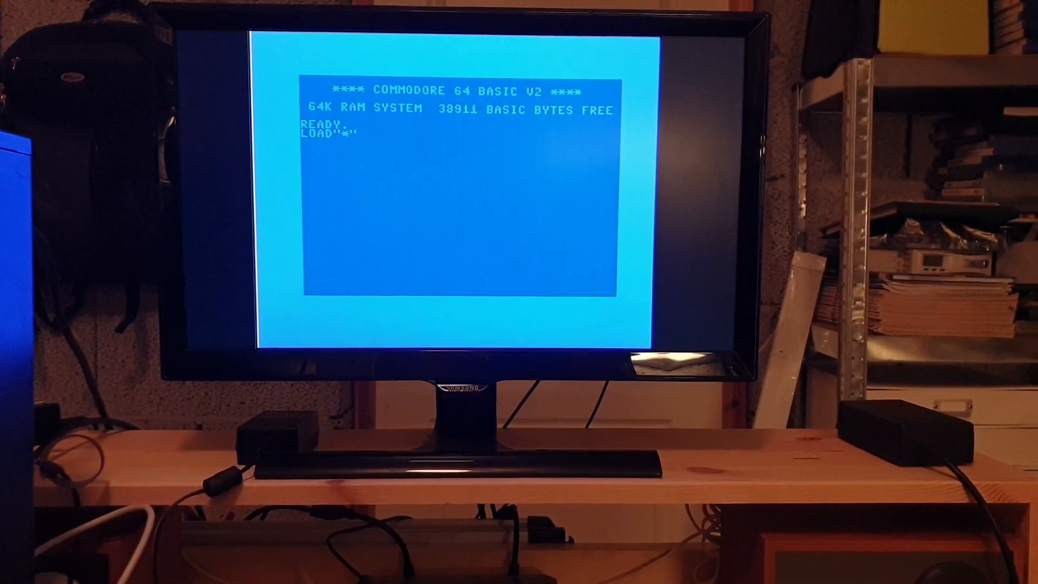
pyautogui.write(',8')
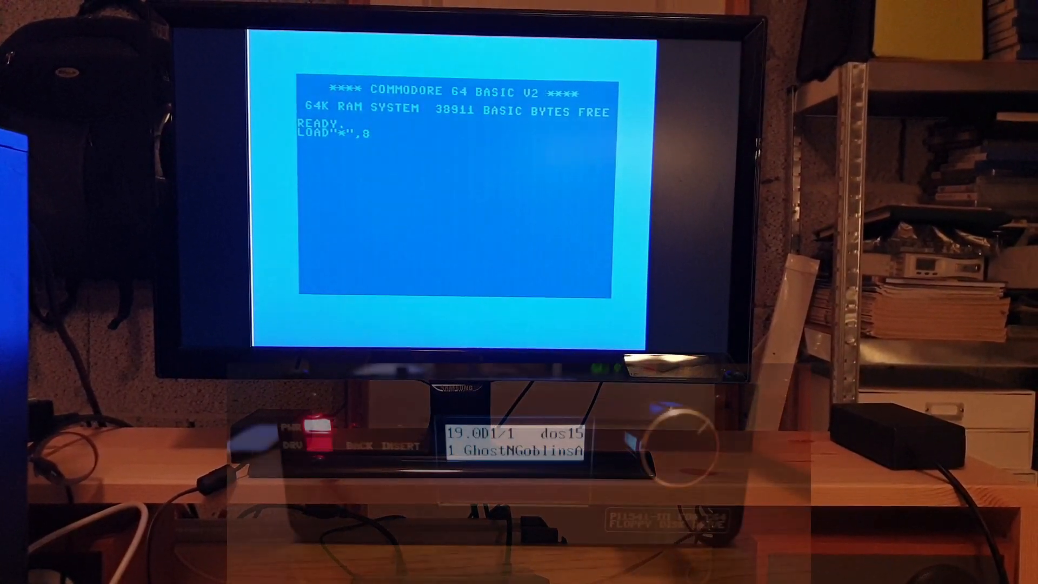
pyautogui.write(',1')
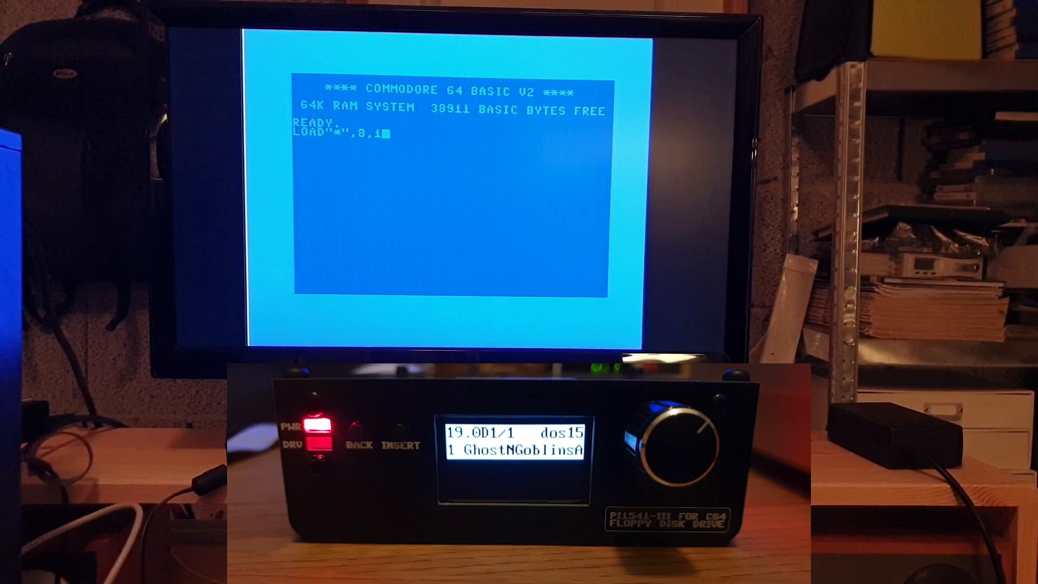